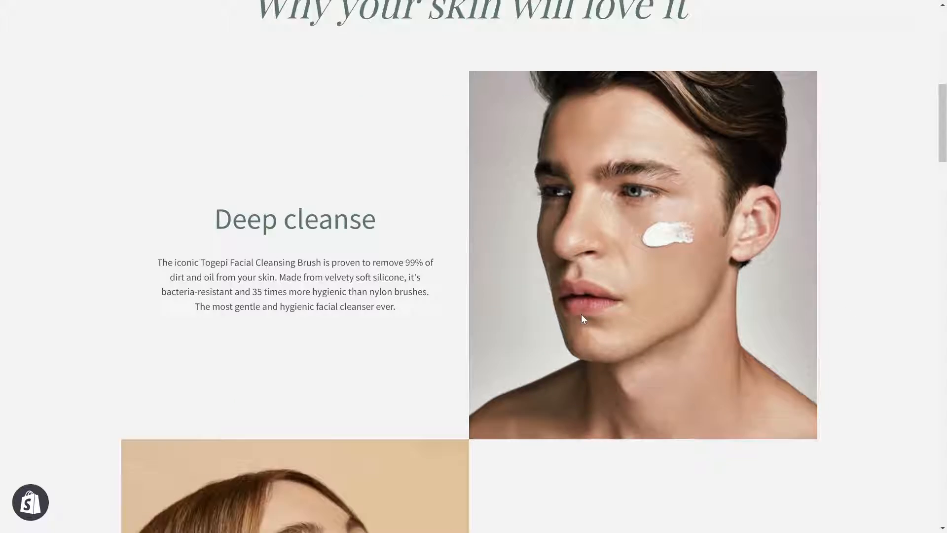
Scroll to the How to use steps column's styling settings on the FLEX FEATURE page
scroll(down, 3)
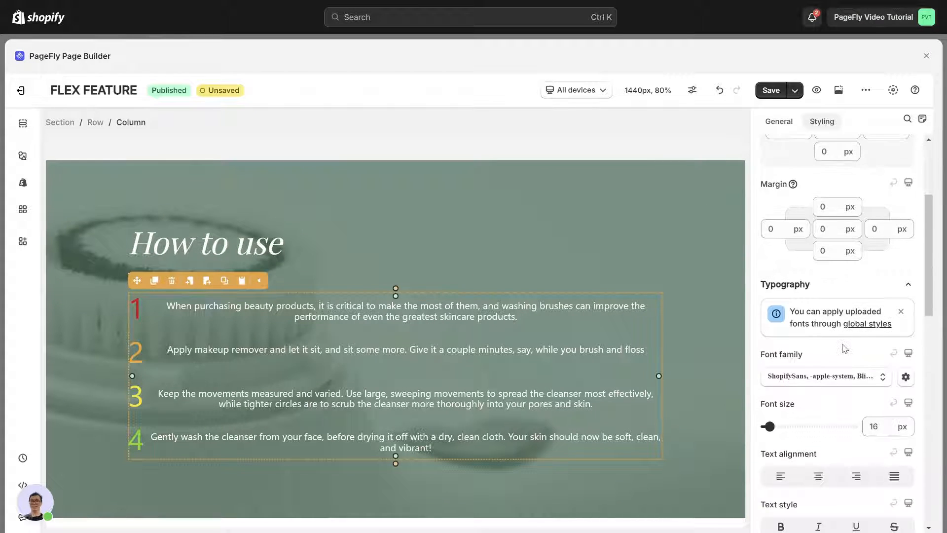
Set the How to use column's Display style to Flex and reveal the flex options
scroll(down, 3)
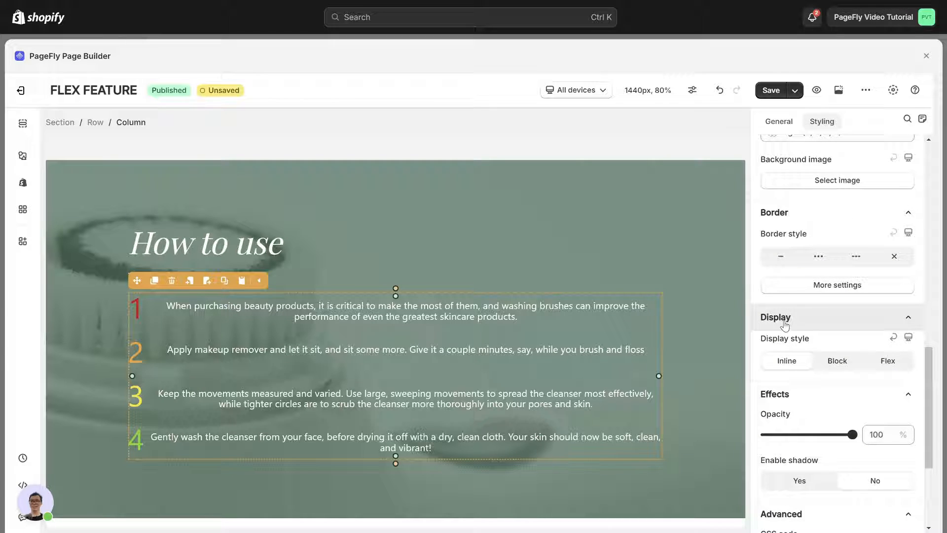
click(888, 360)
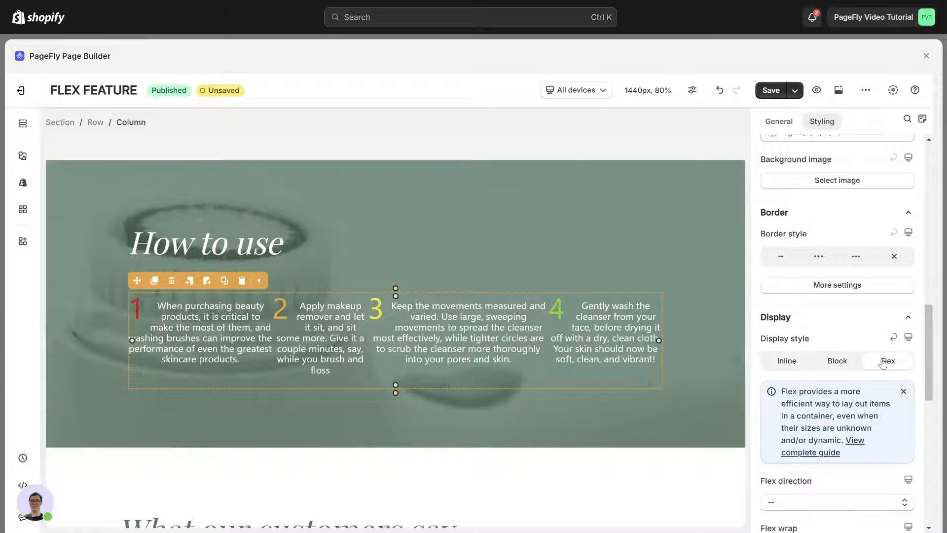
scroll(down, 3)
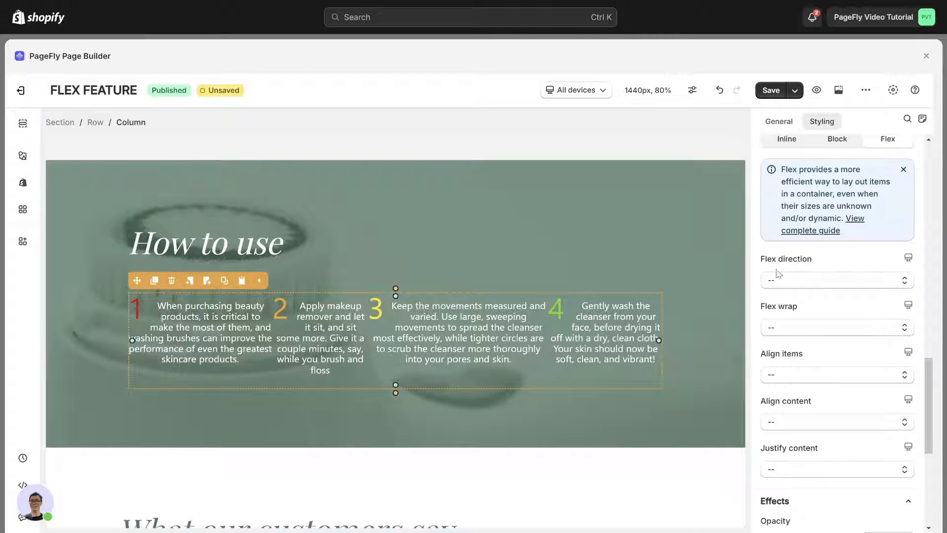
mouse_move(848, 334)
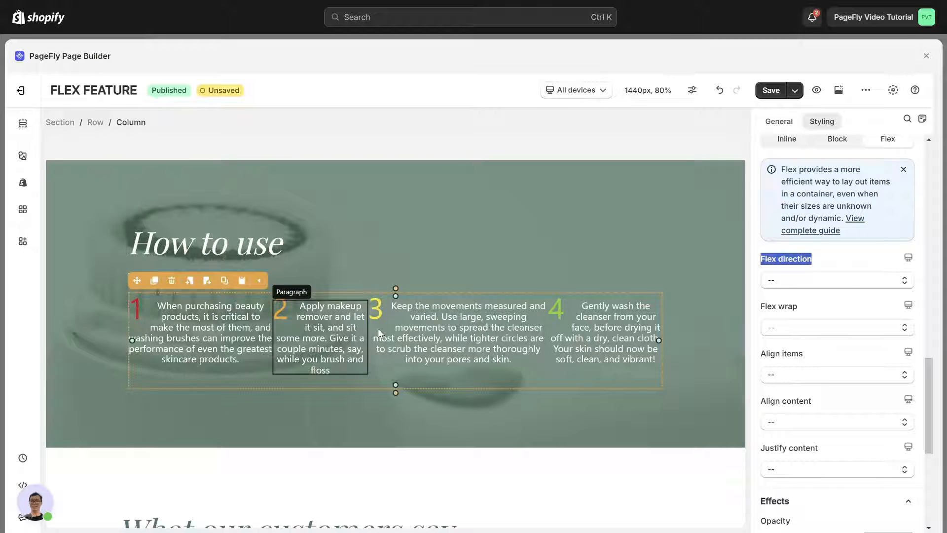
mouse_move(804, 297)
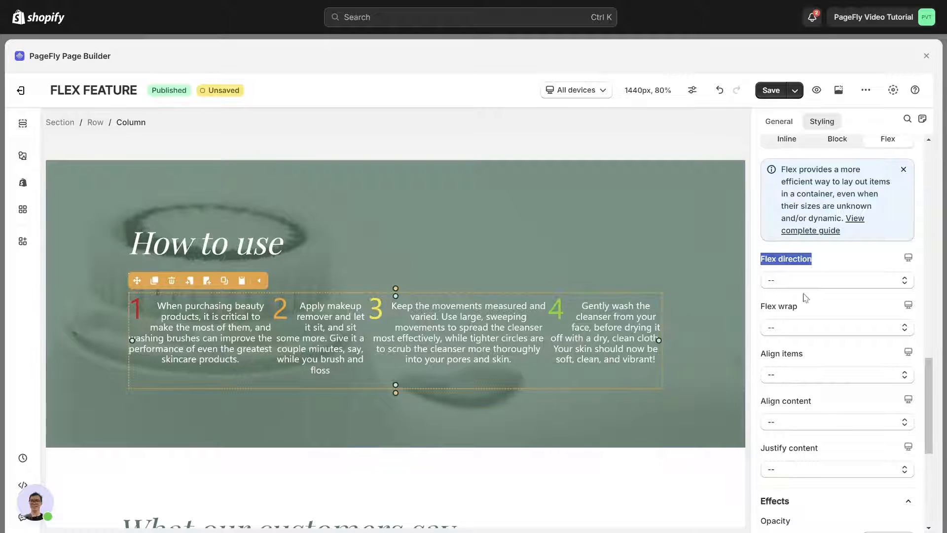
Try Flex direction Row, then Row reverse, ending with Column for the steps
click(836, 280)
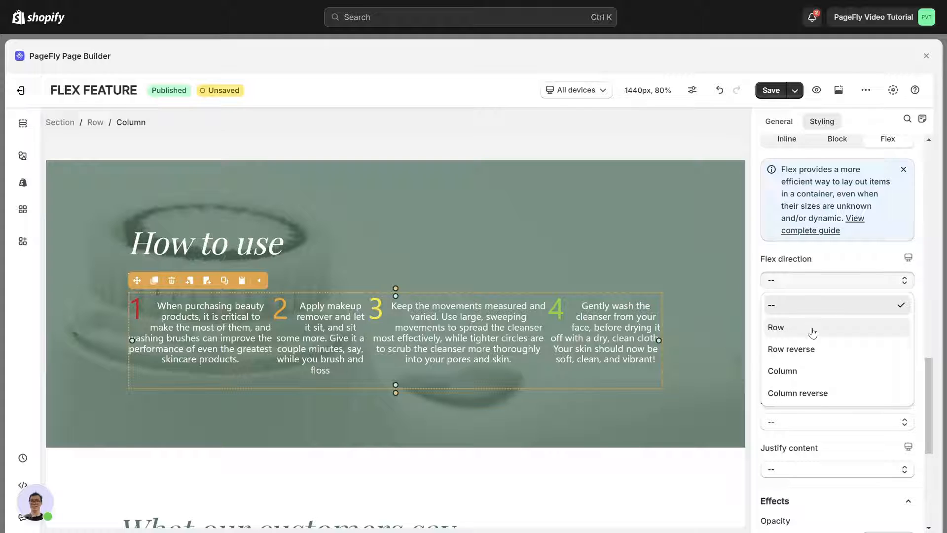
click(776, 326)
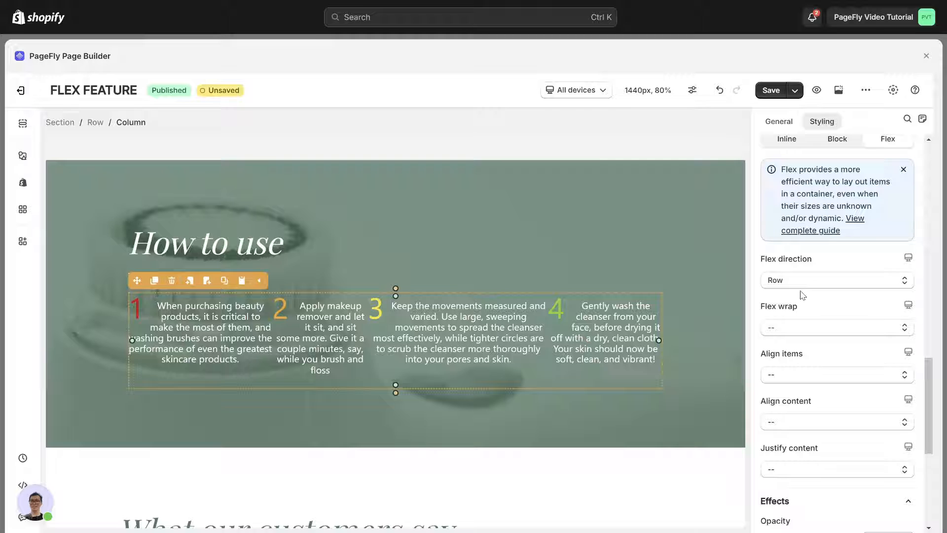
click(835, 279)
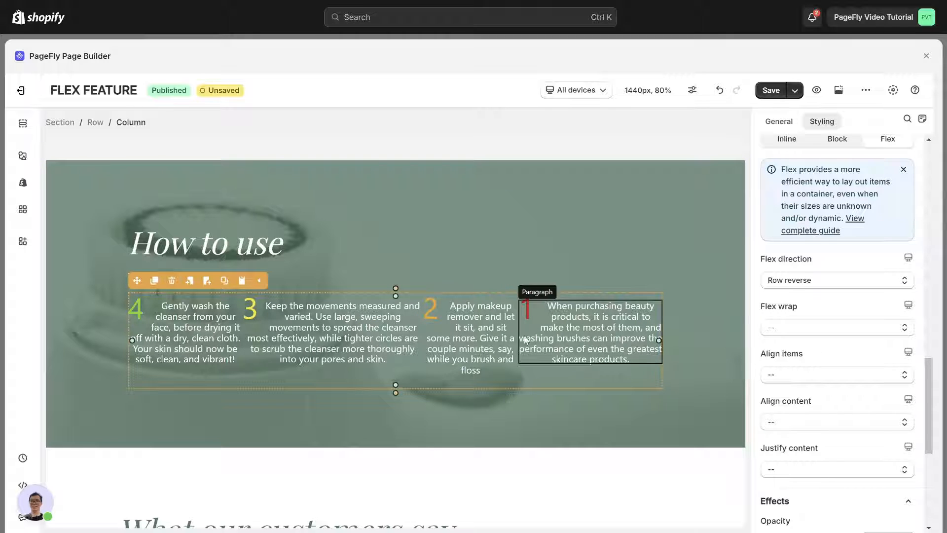
mouse_move(781, 293)
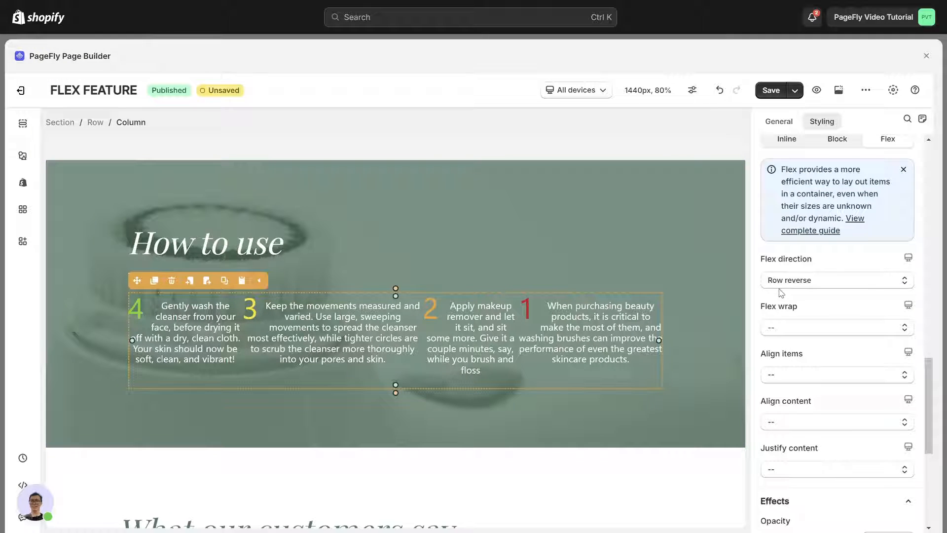
click(836, 279)
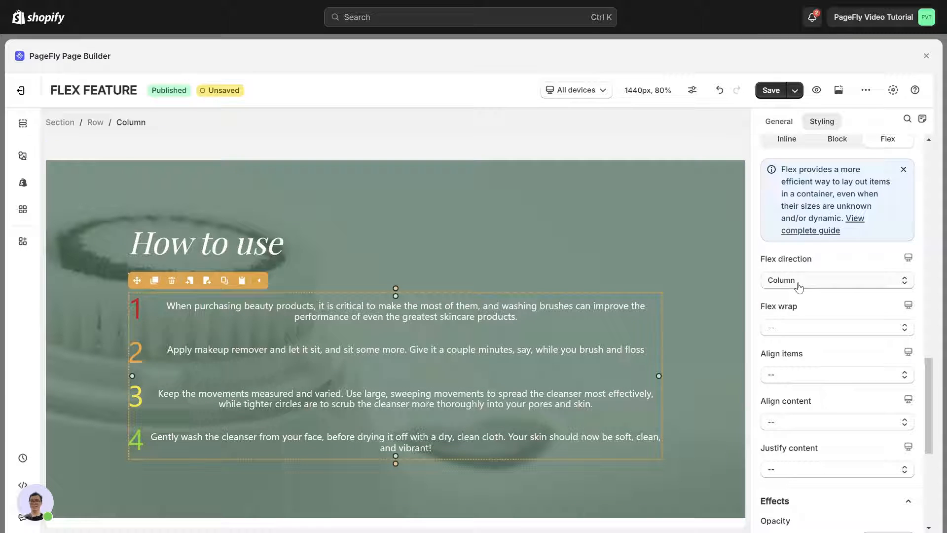
click(836, 280)
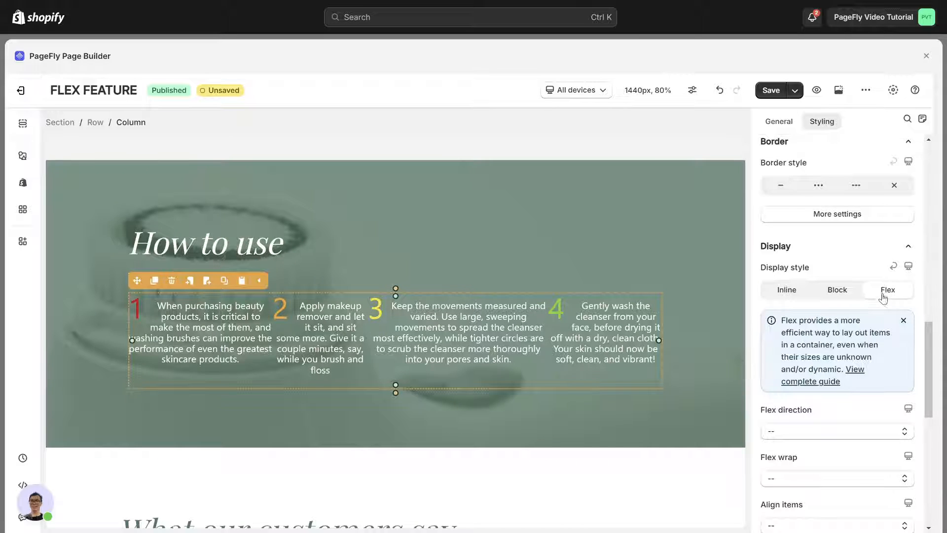
mouse_move(264, 328)
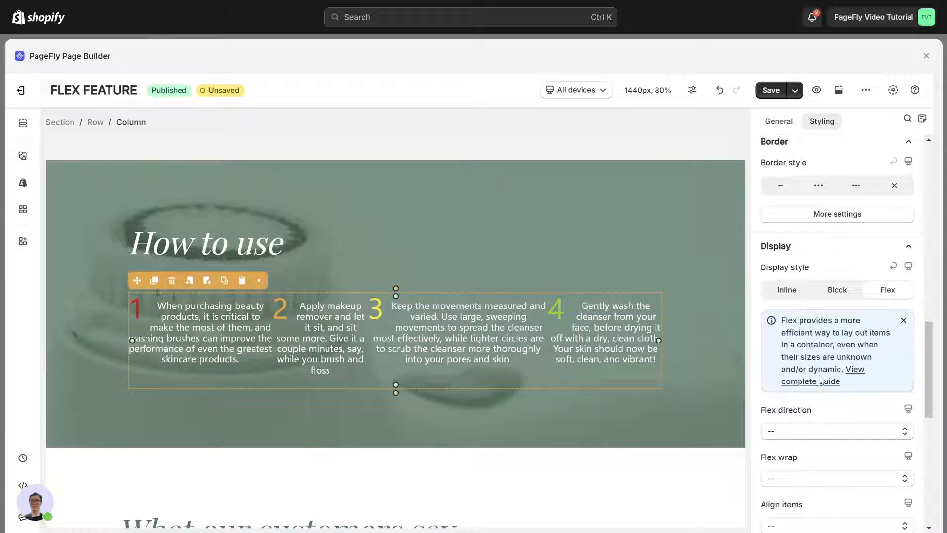
Set the steps' Flex wrap to Flex wrap, then change it to Wrap reverse
scroll(down, 3)
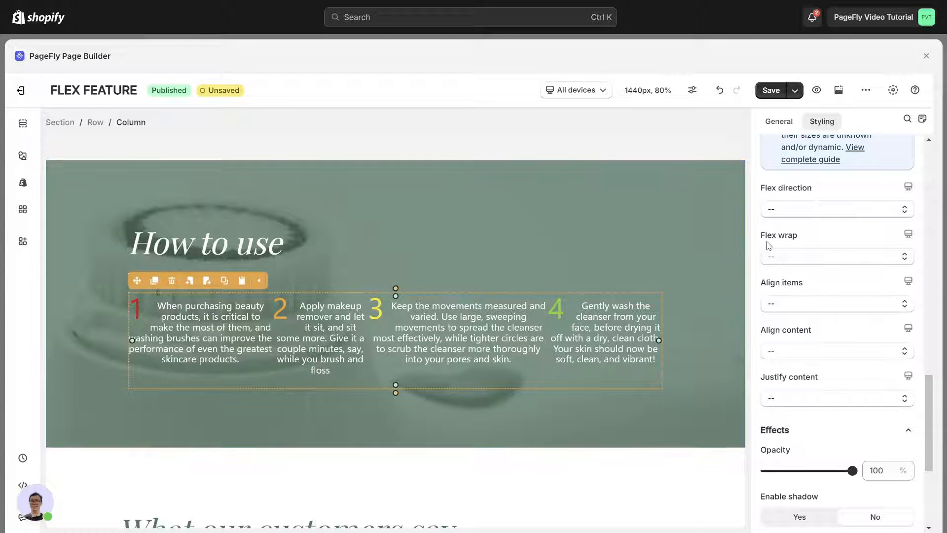
click(836, 256)
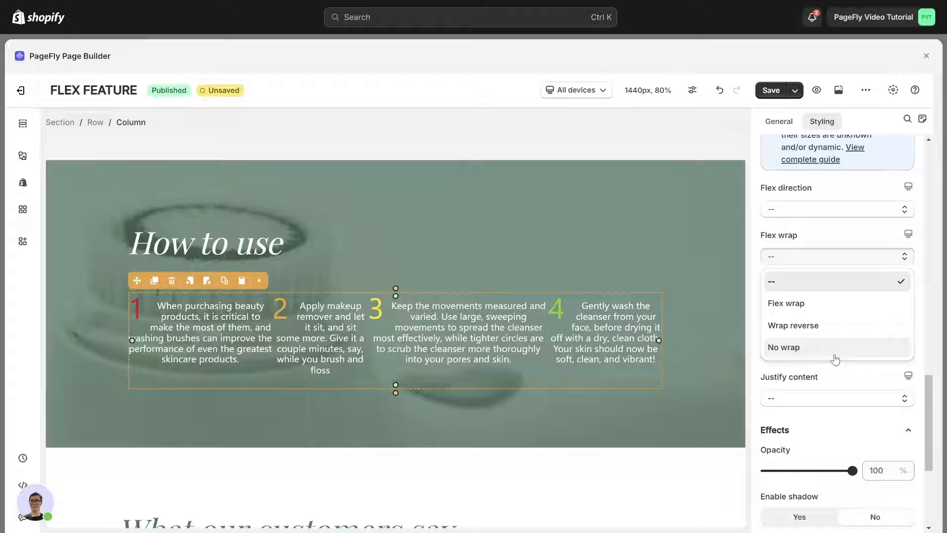
mouse_move(798, 309)
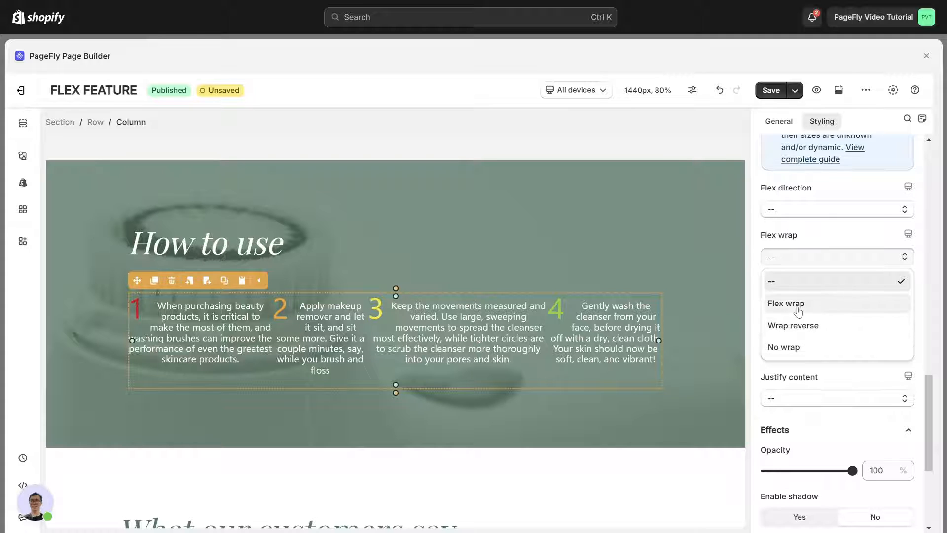
click(786, 302)
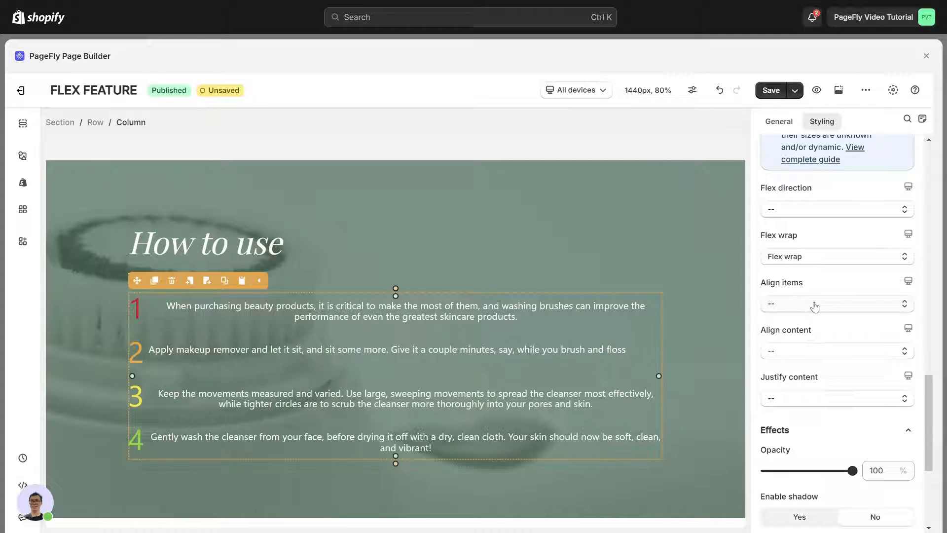
mouse_move(560, 417)
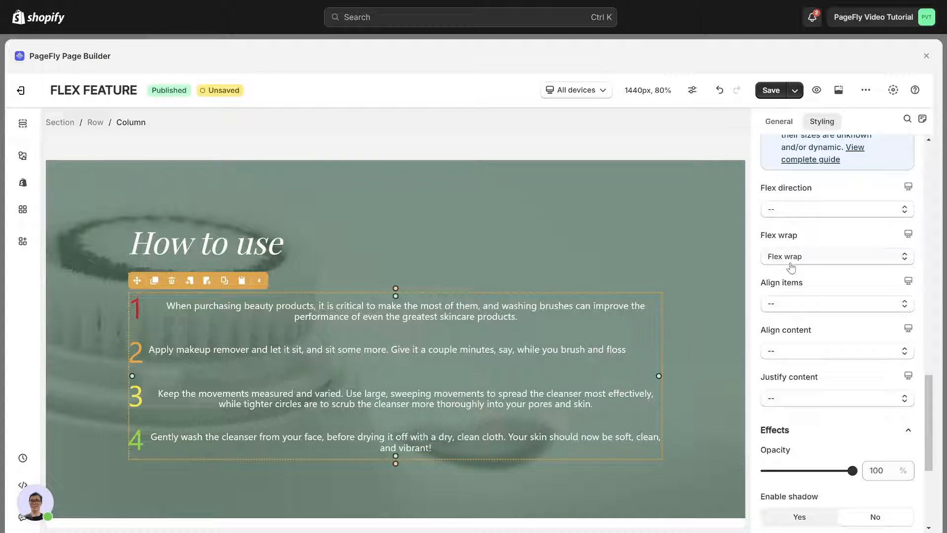
click(836, 256)
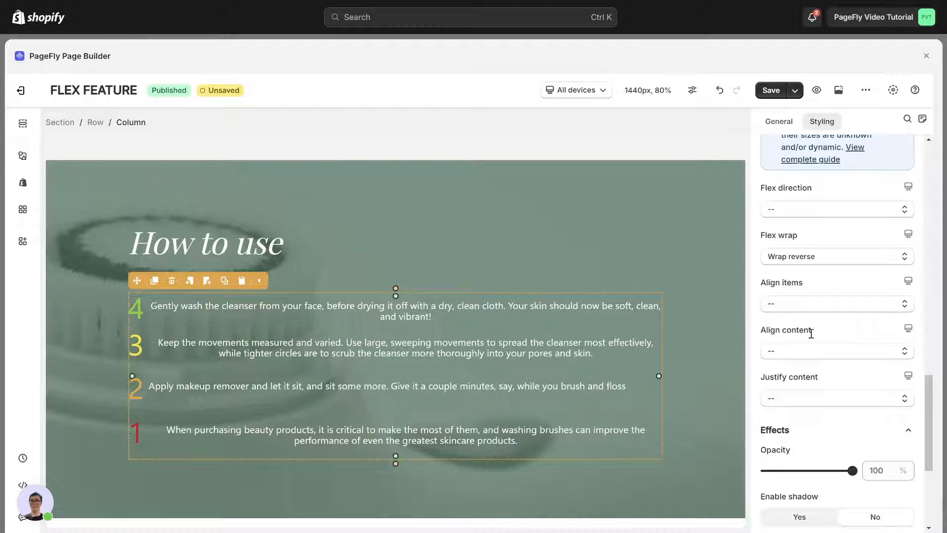
mouse_move(722, 436)
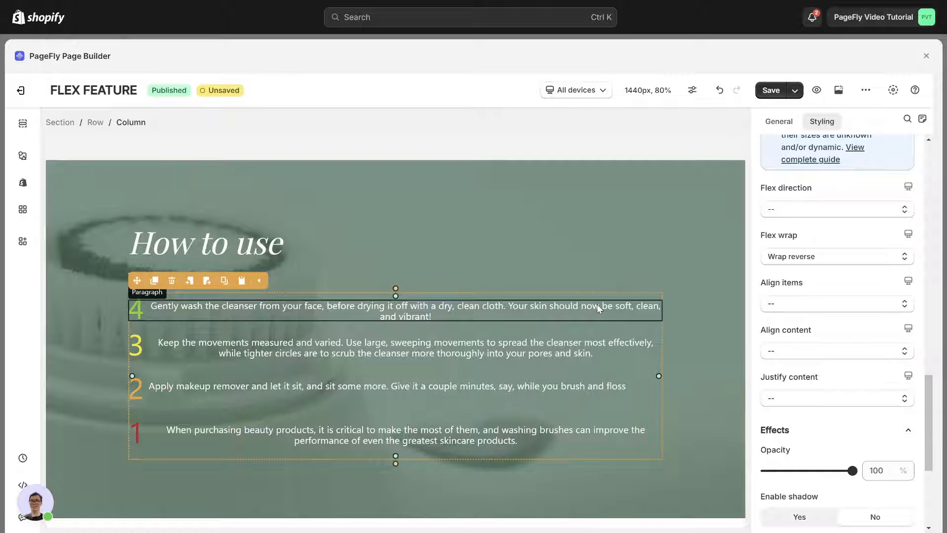
click(836, 256)
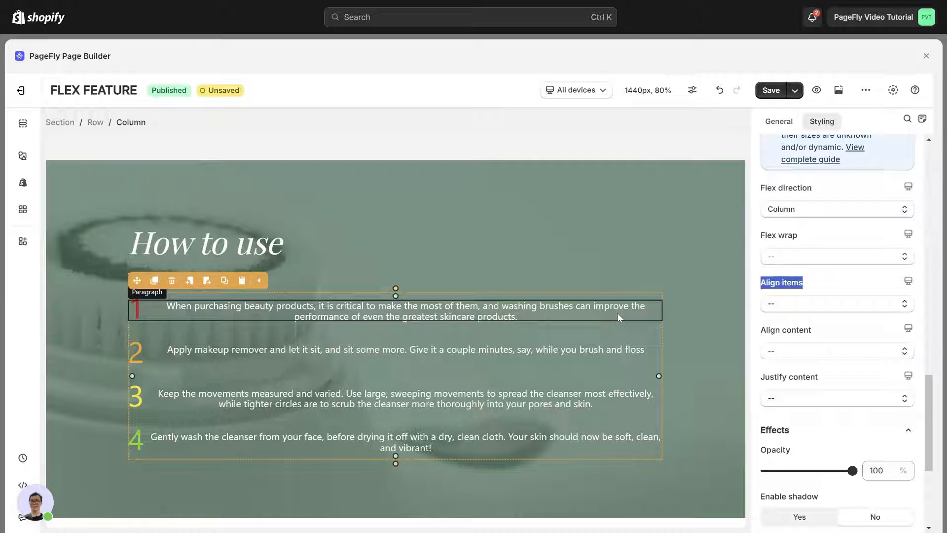
mouse_move(697, 268)
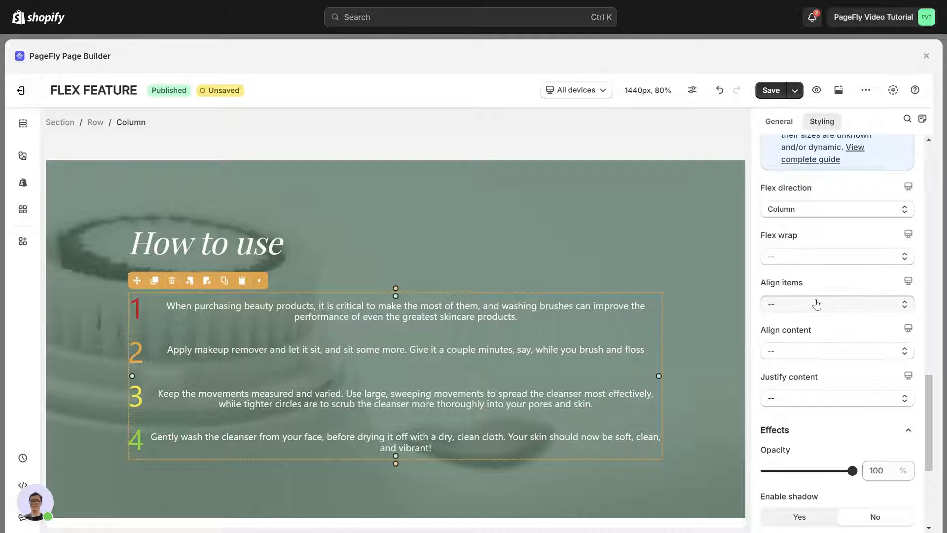
Compare Align items Center, Flex start and Flex end on the steps, returning to Stretch
click(836, 304)
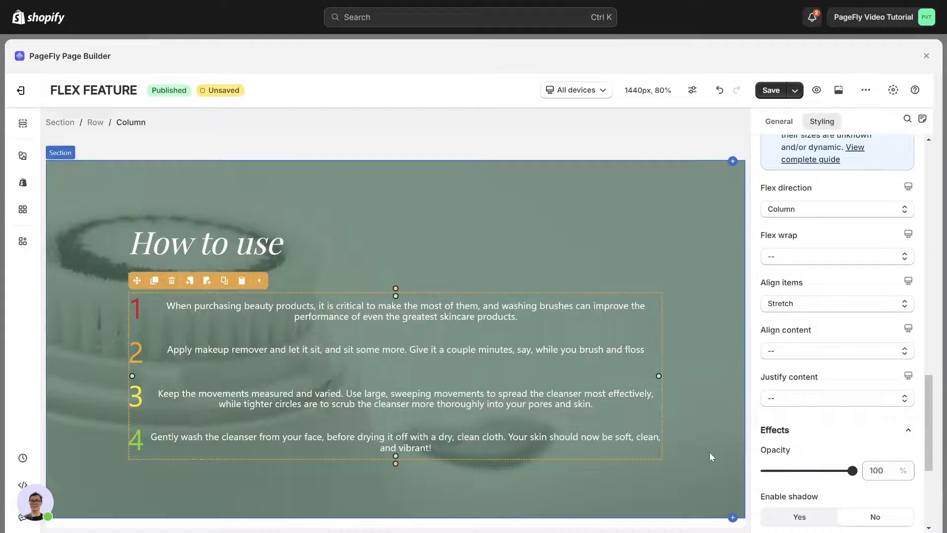
mouse_move(594, 437)
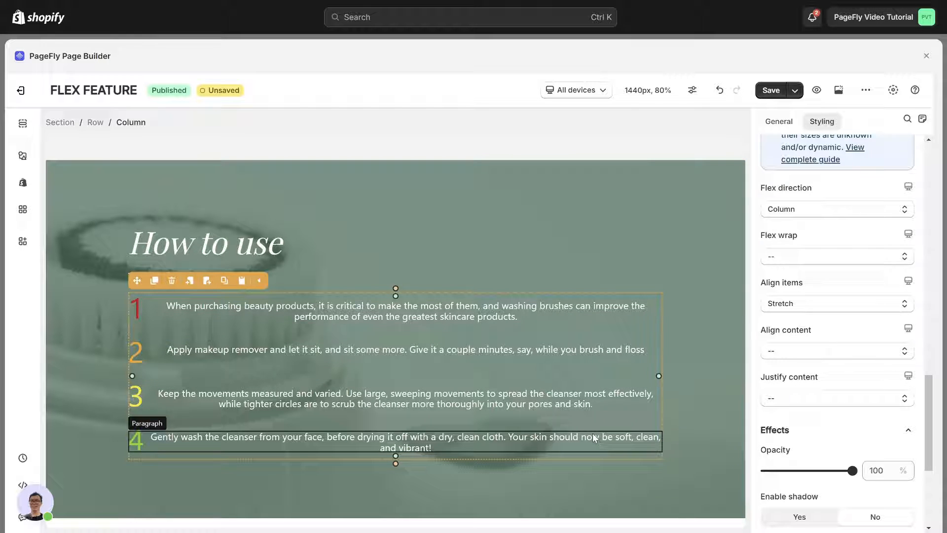
mouse_move(686, 426)
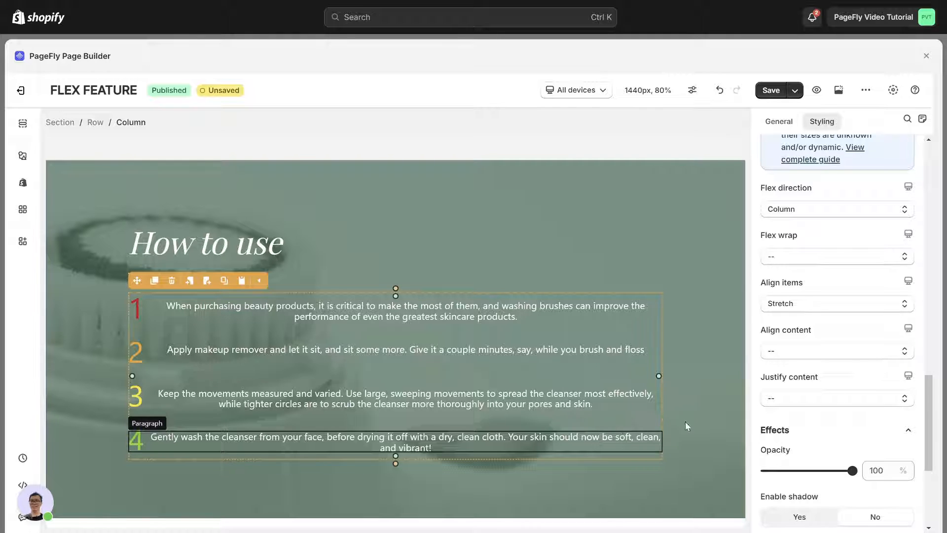
click(836, 303)
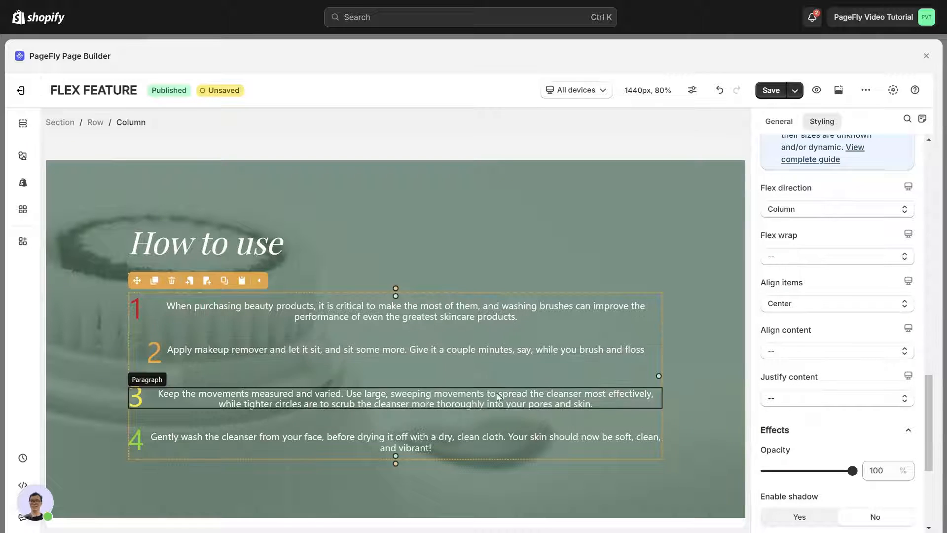
mouse_move(533, 393)
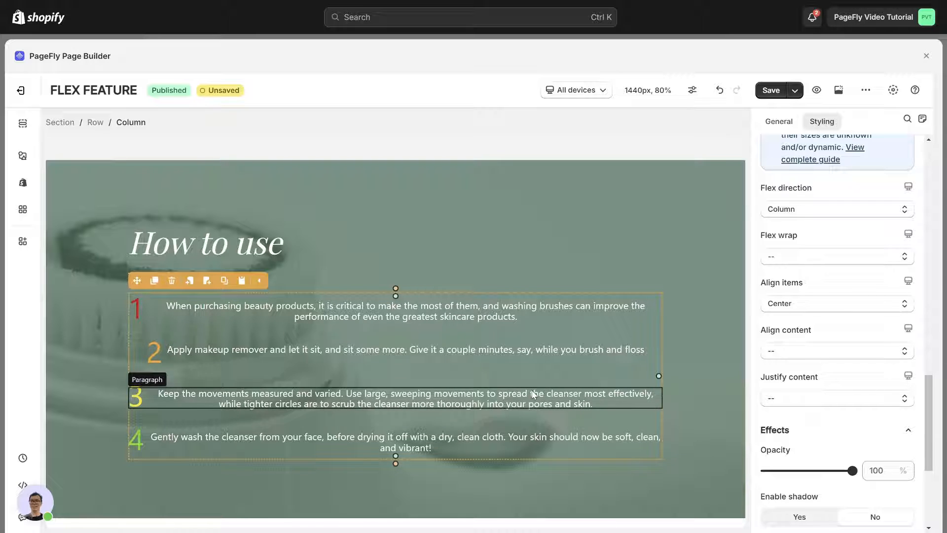
click(836, 303)
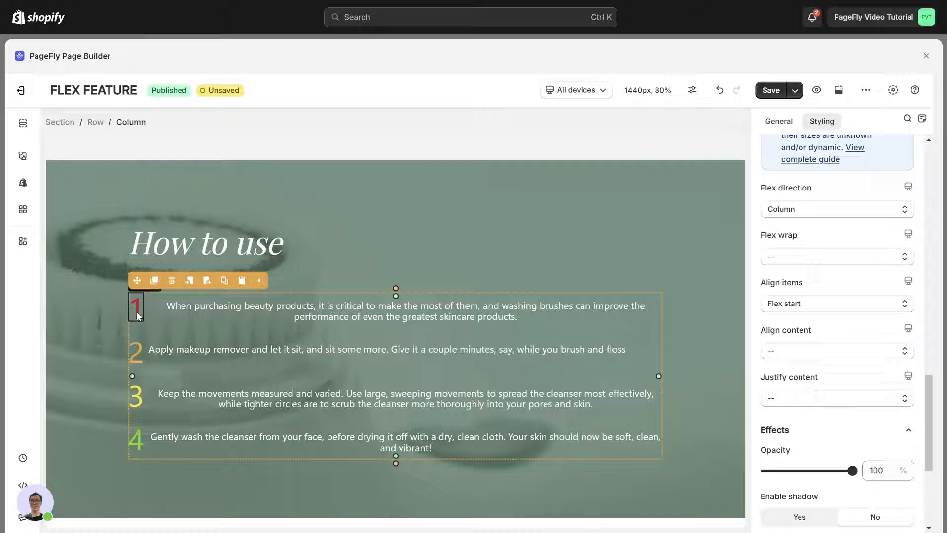
click(837, 303)
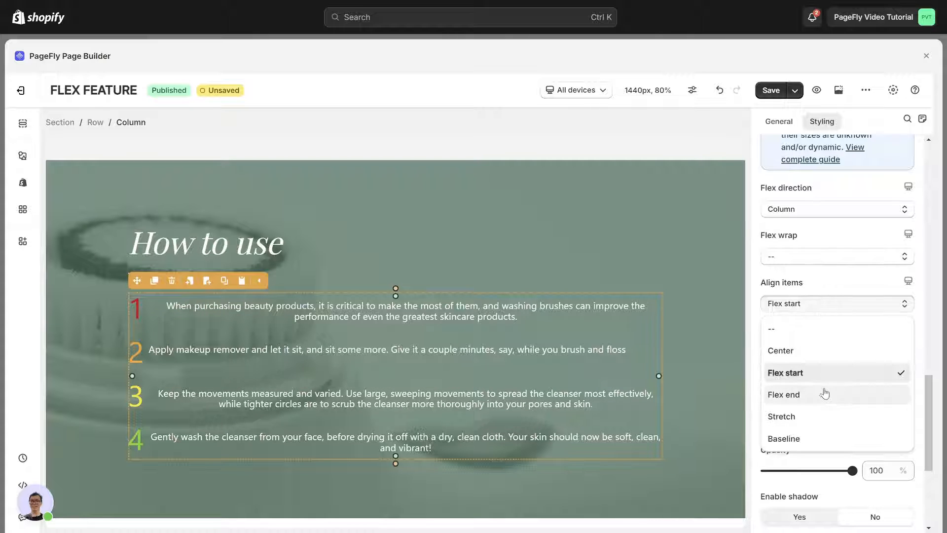
click(783, 393)
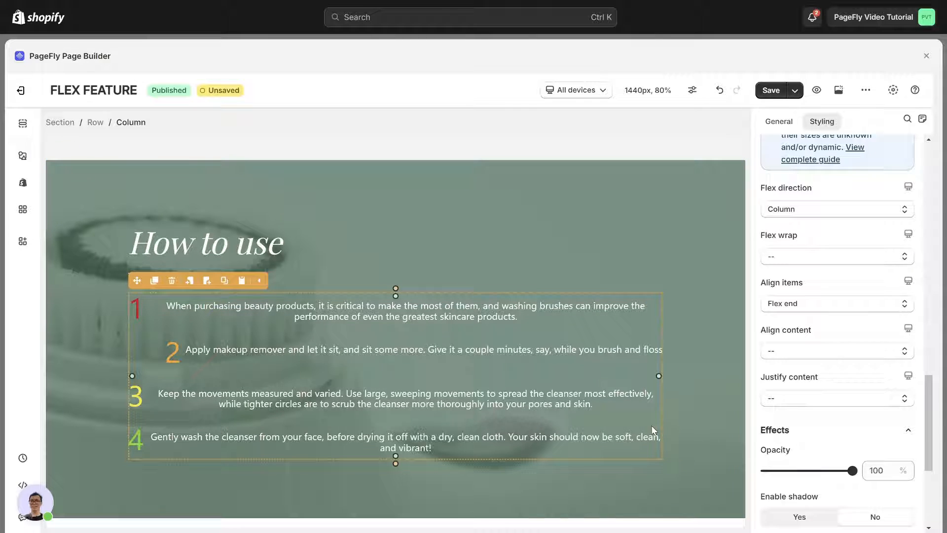
click(836, 303)
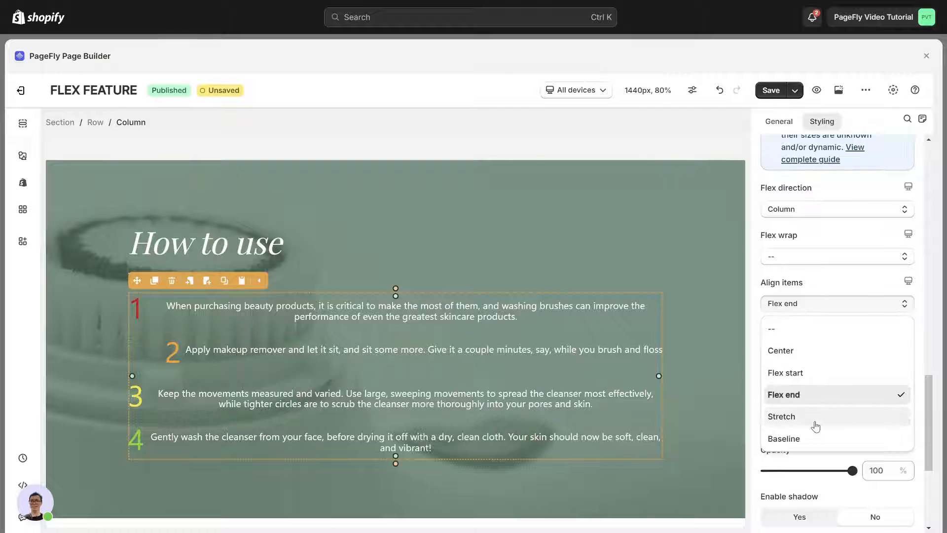
click(783, 438)
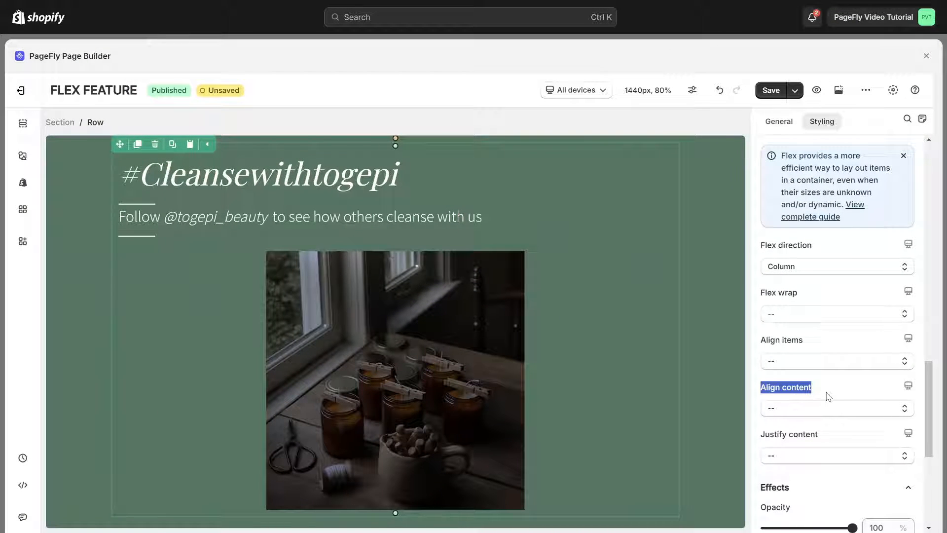
mouse_move(640, 322)
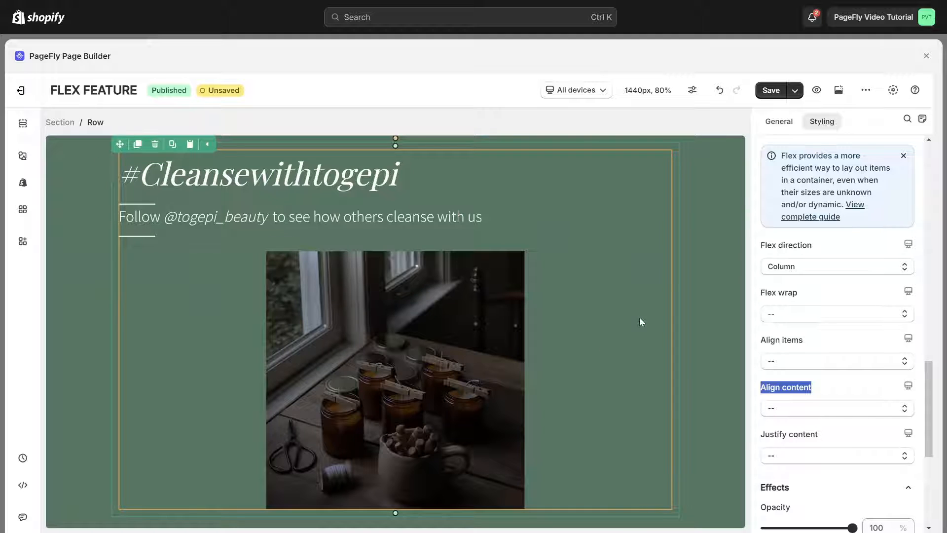
mouse_move(596, 340)
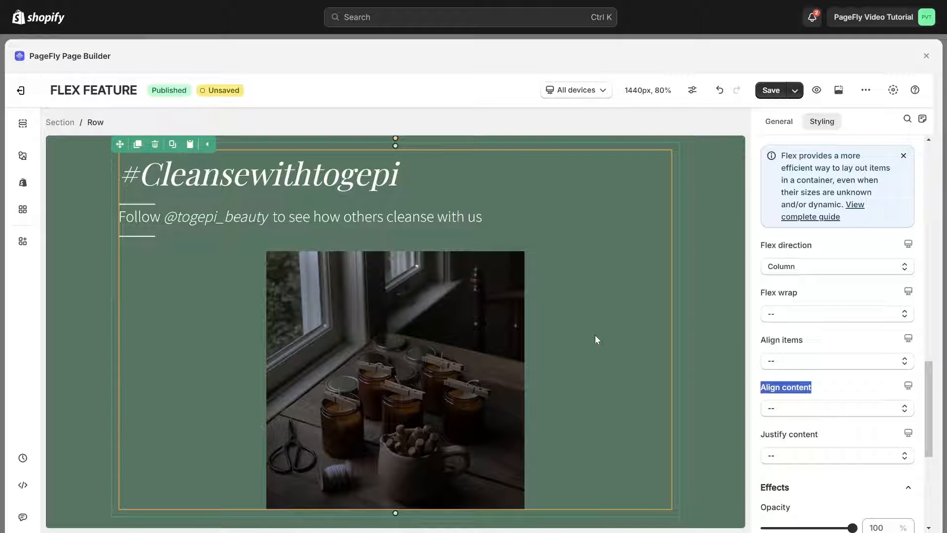
Select the #Cleansewithtogepi row and set Flex wrap to Wrap reverse, then Flex wrap
click(260, 176)
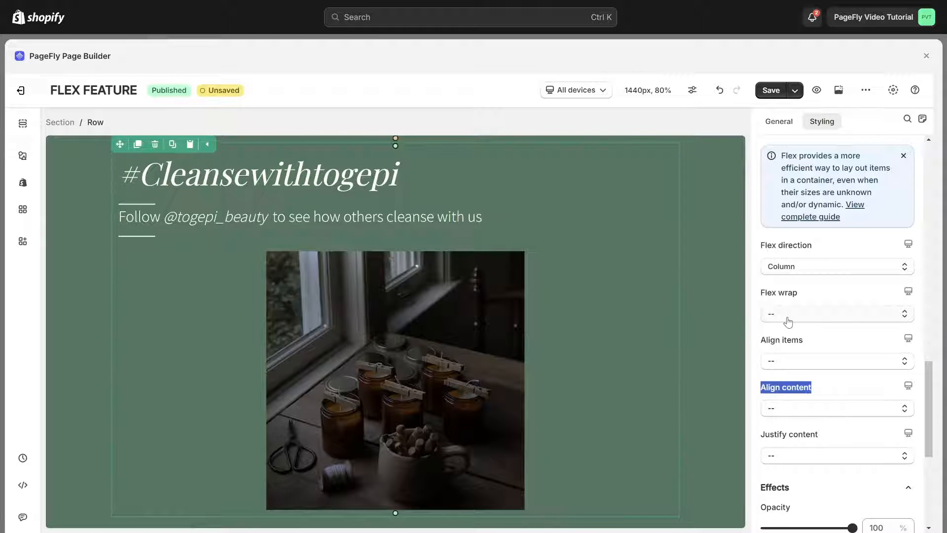
click(835, 314)
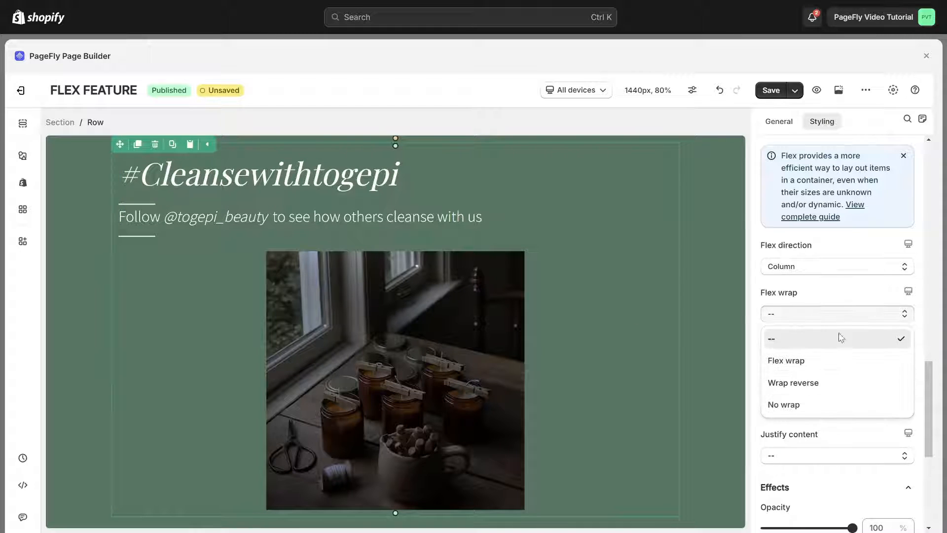
click(792, 382)
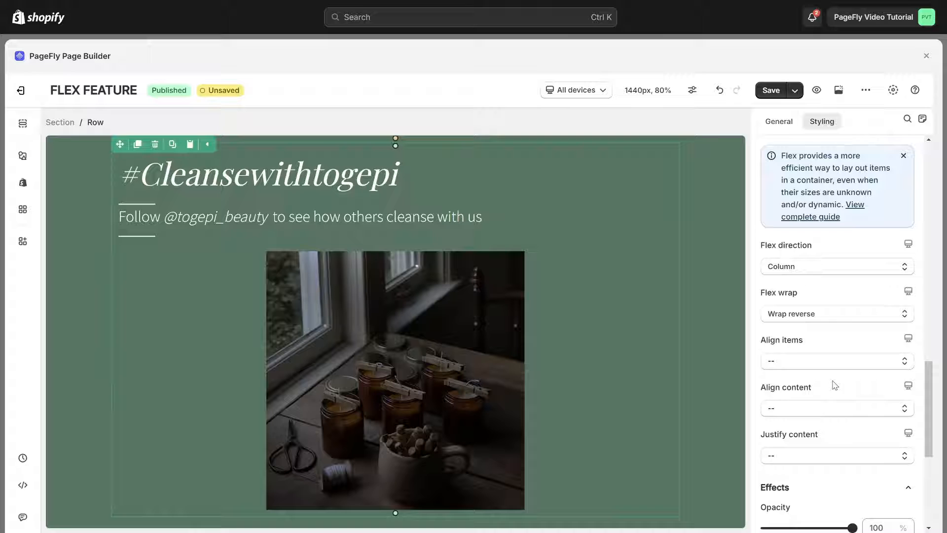
click(837, 313)
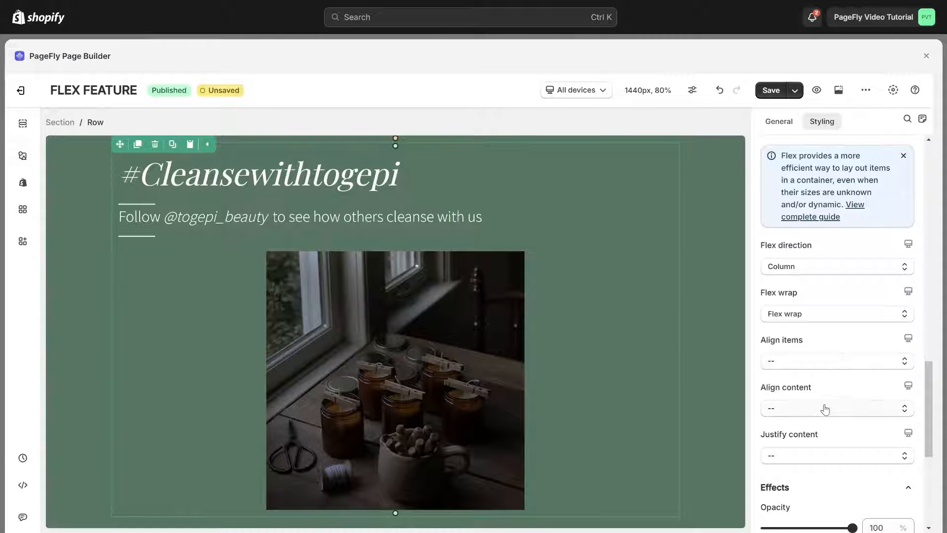
Cycle Align content through Center, Flex start, Flex end, Stretch, Space around, ending Space between
click(835, 408)
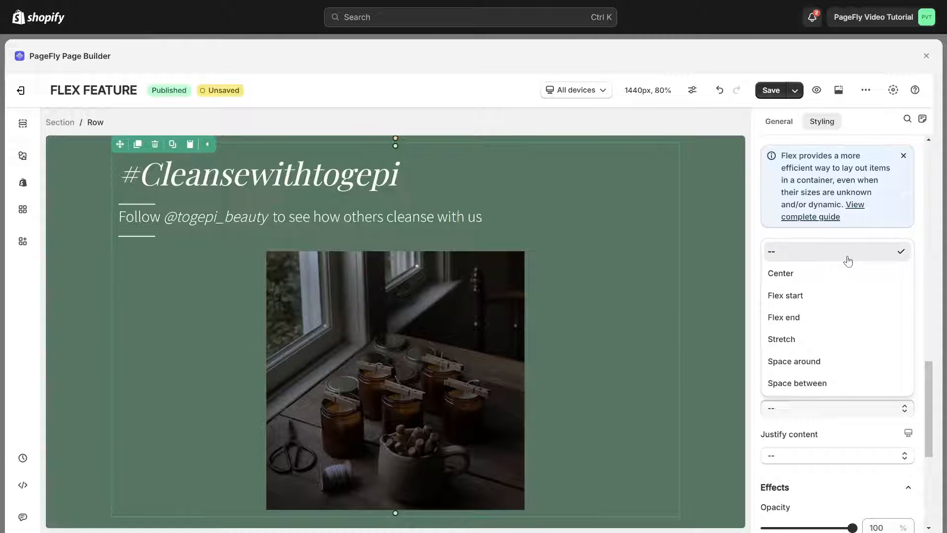
click(779, 272)
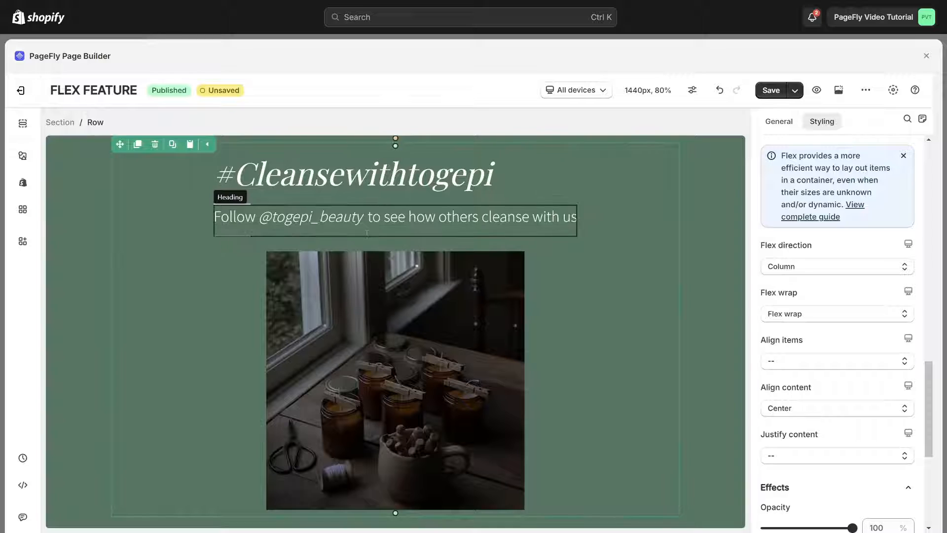
click(835, 408)
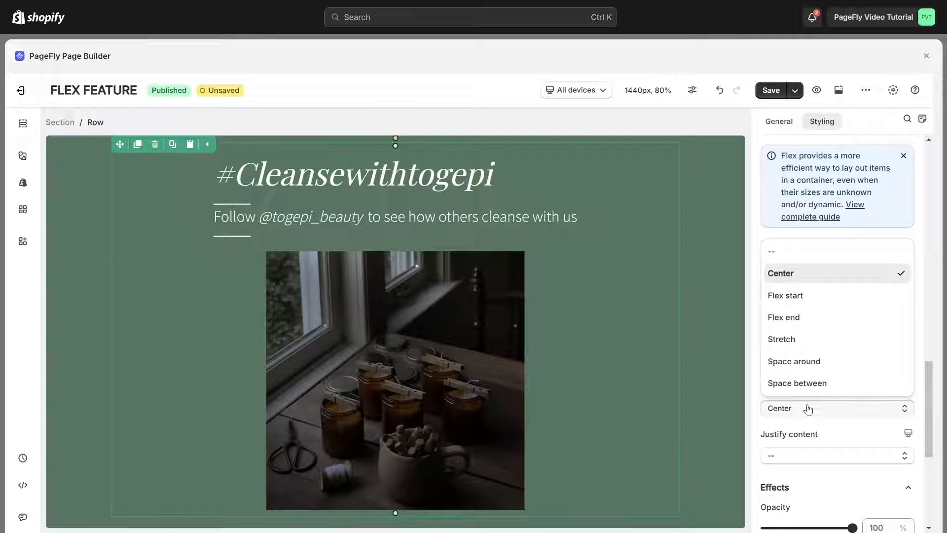
click(785, 295)
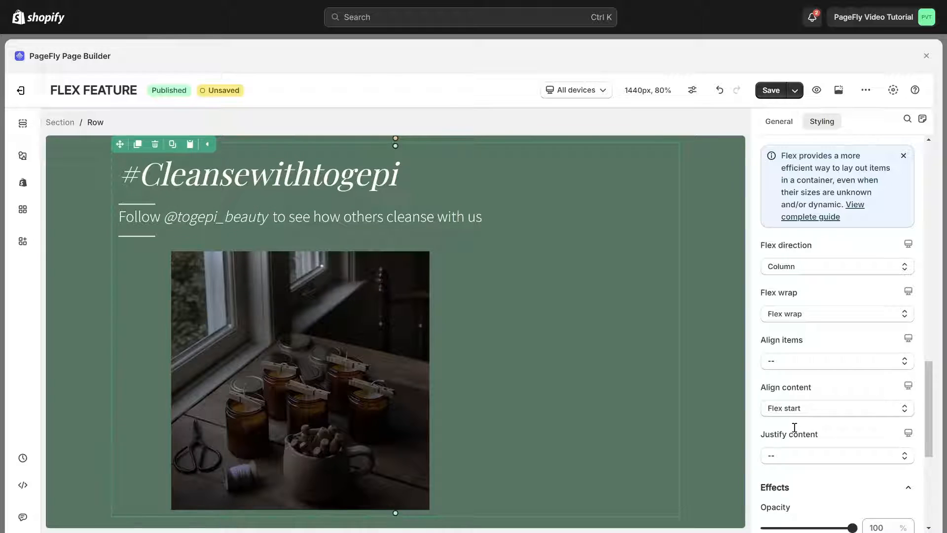
click(836, 408)
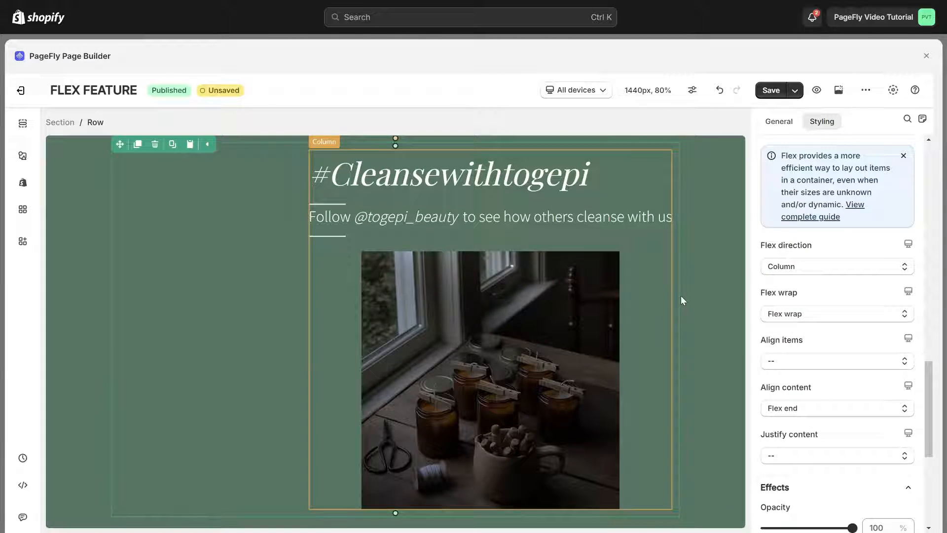
click(836, 408)
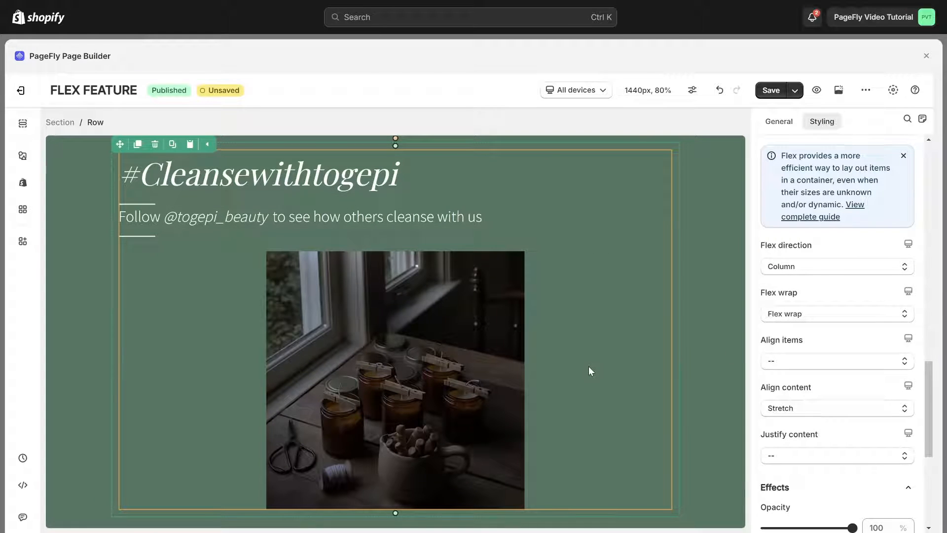
click(835, 408)
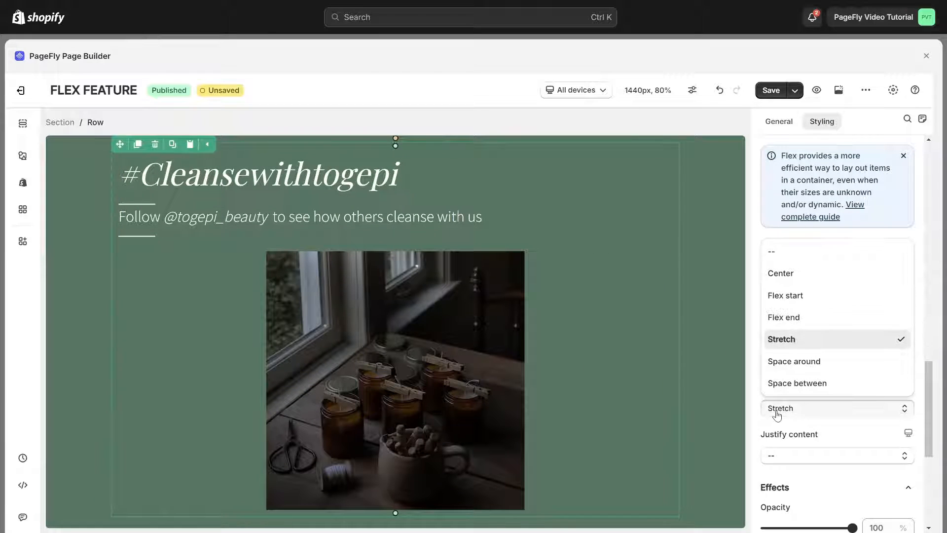
click(793, 361)
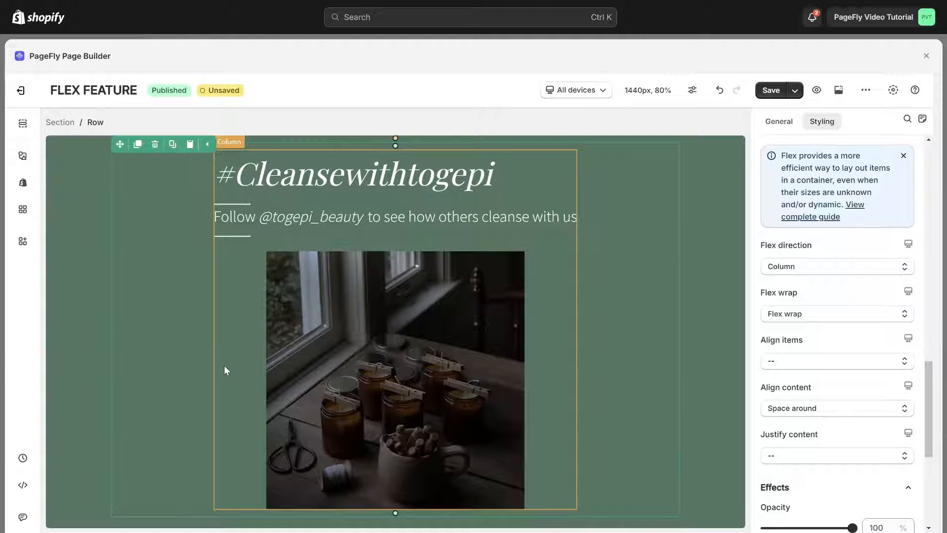
click(836, 408)
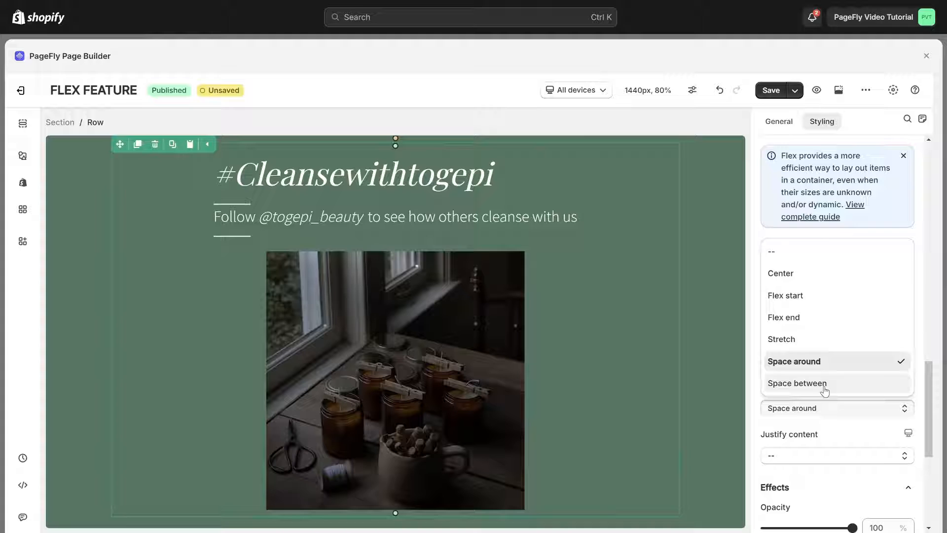
click(796, 383)
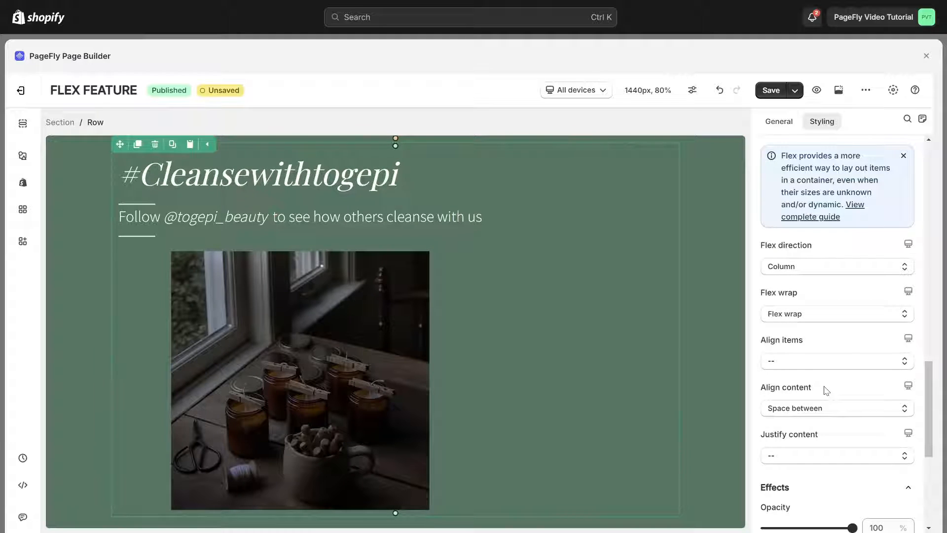
mouse_move(532, 406)
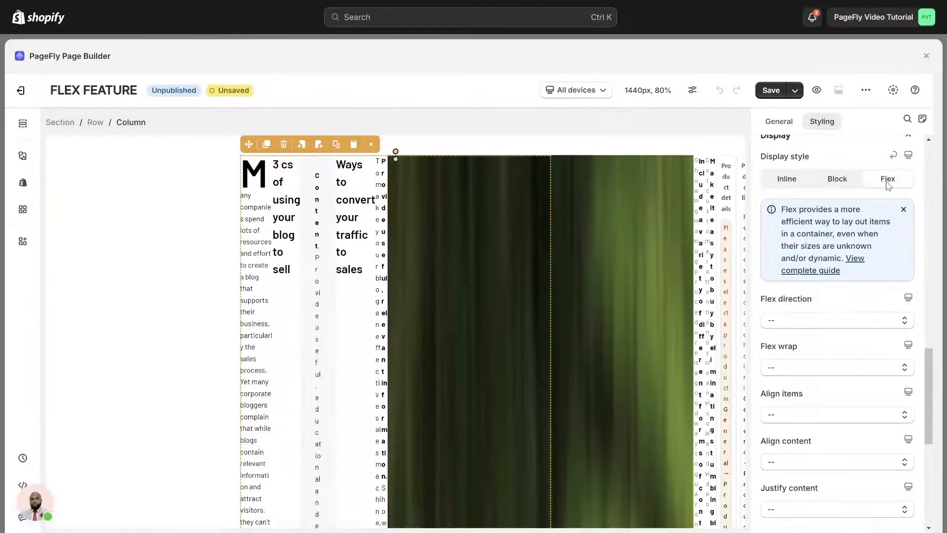
Cycle the blog column's Justify content from Center through Space around, ending at Space between
scroll(down, 3)
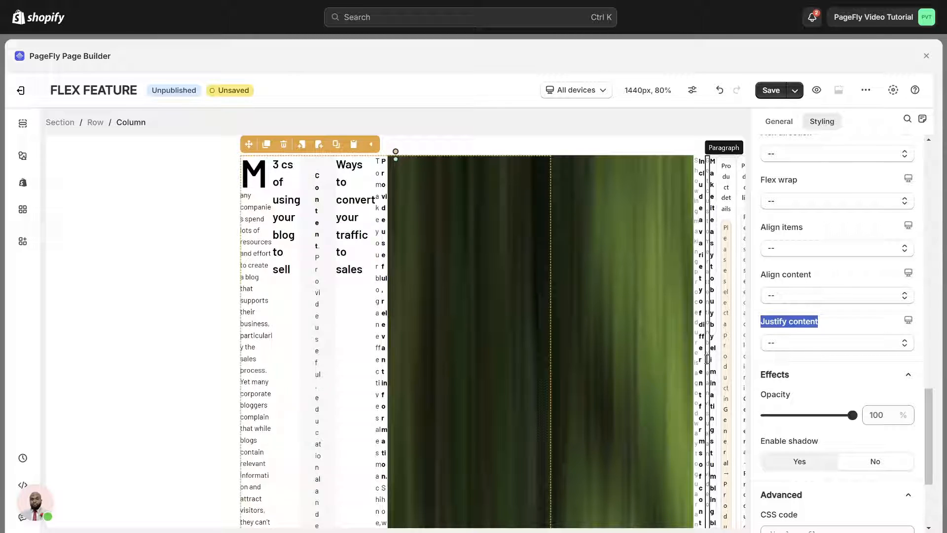
click(835, 342)
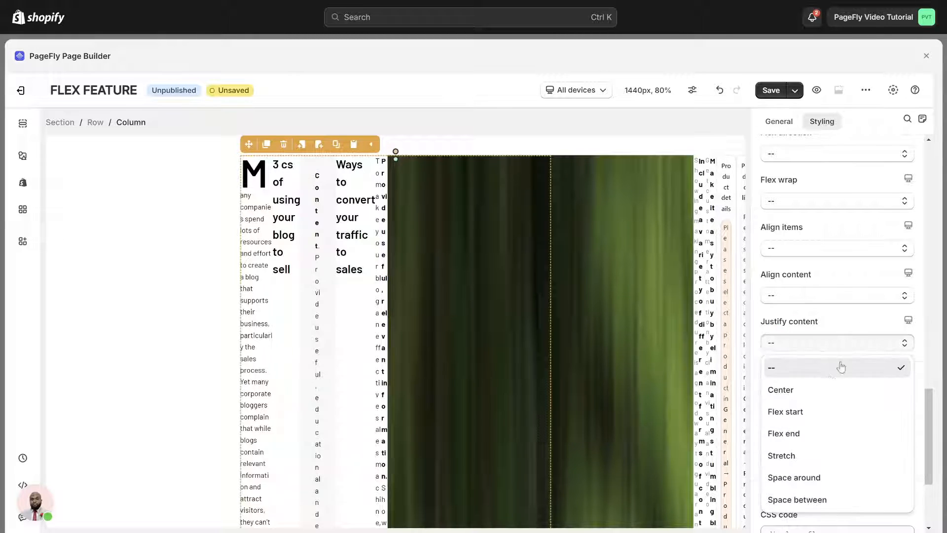
click(780, 390)
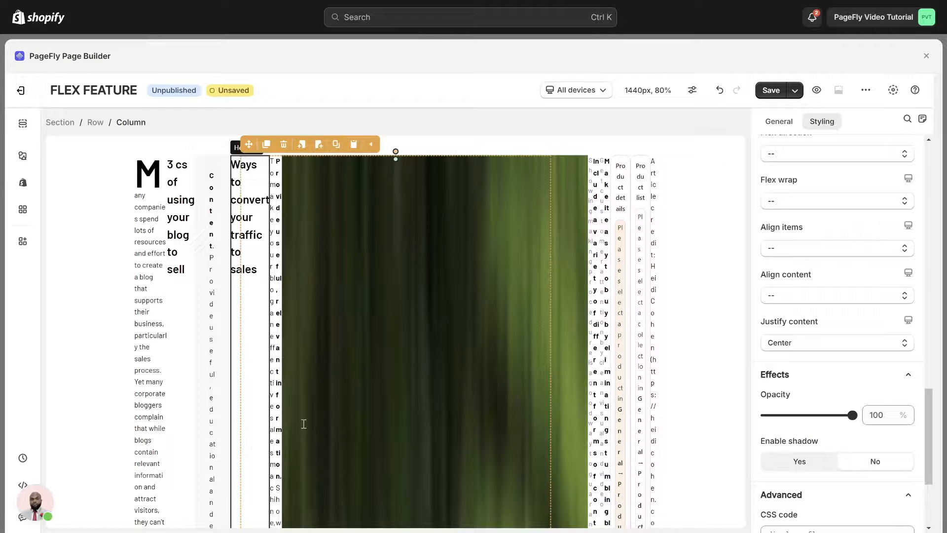
click(835, 342)
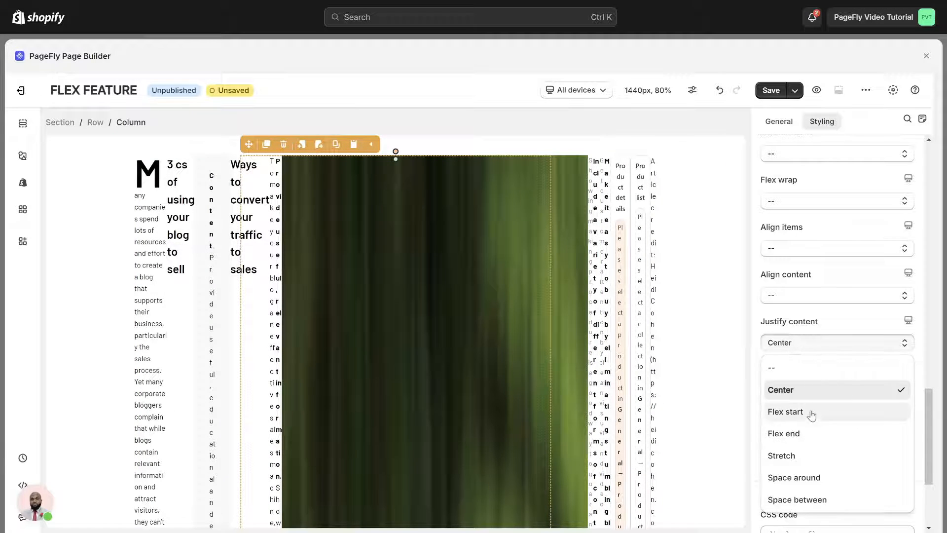
click(785, 411)
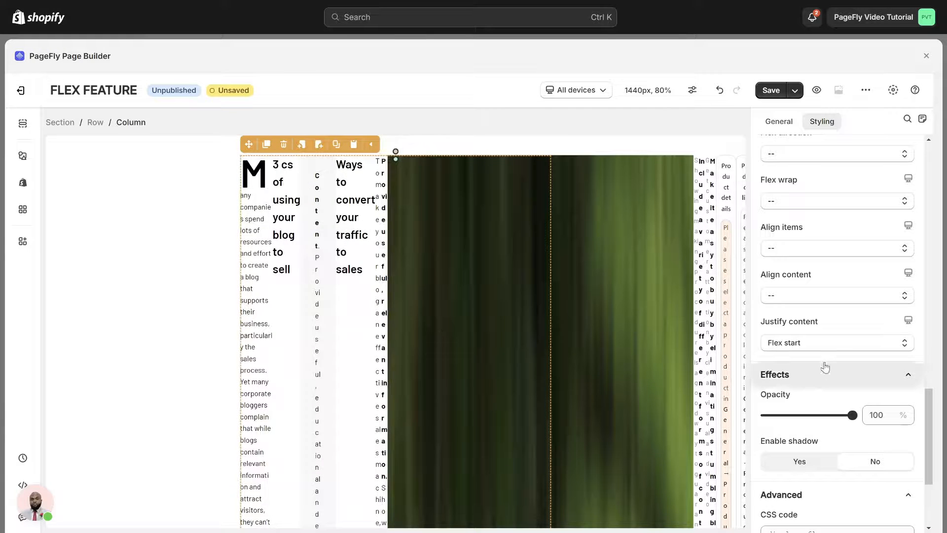
click(836, 343)
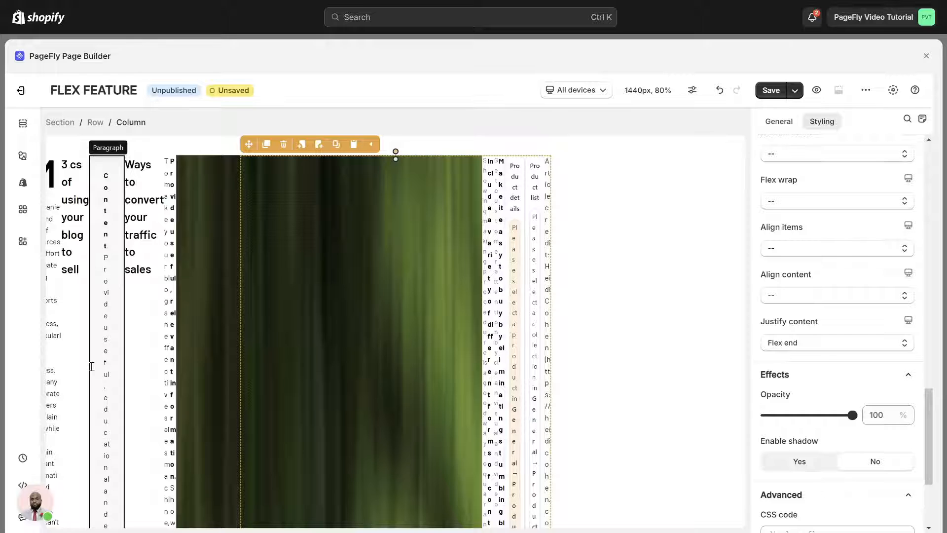
click(835, 342)
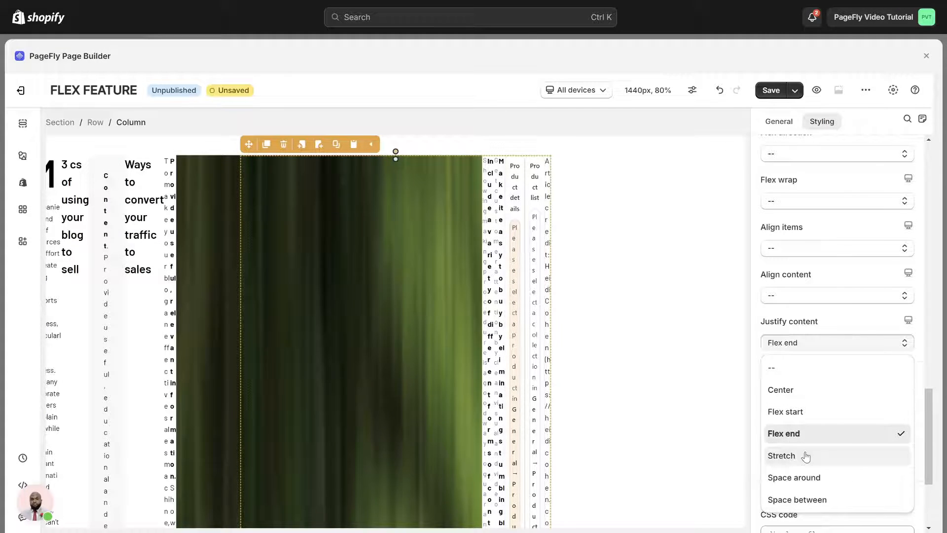
click(781, 456)
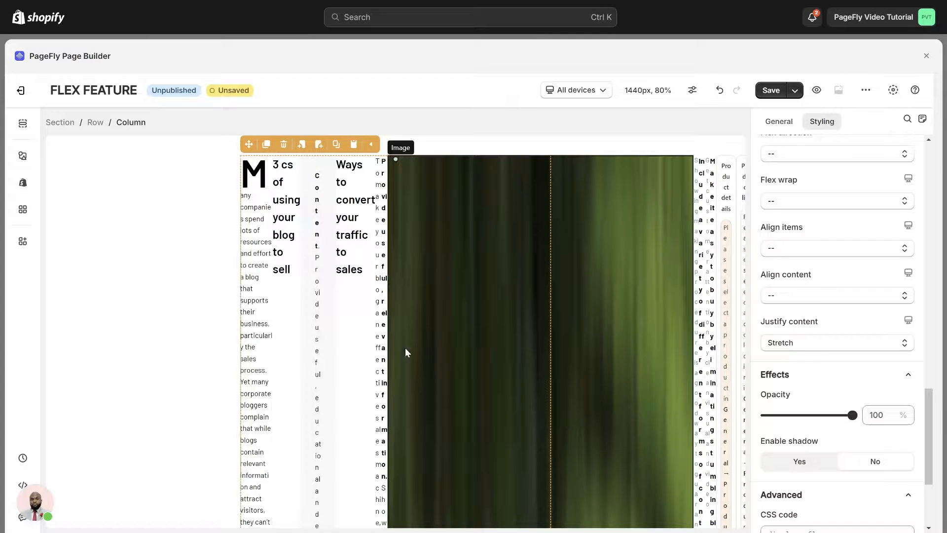
click(835, 342)
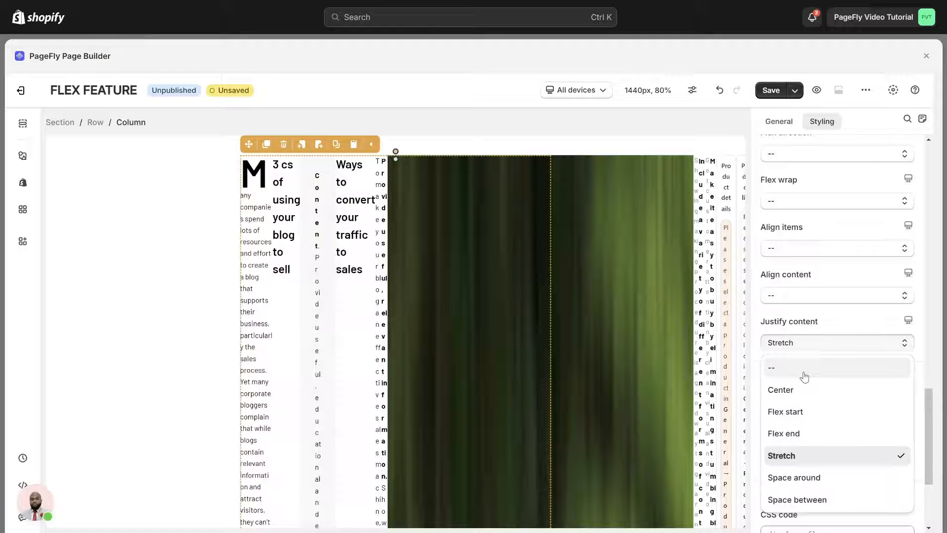
click(794, 477)
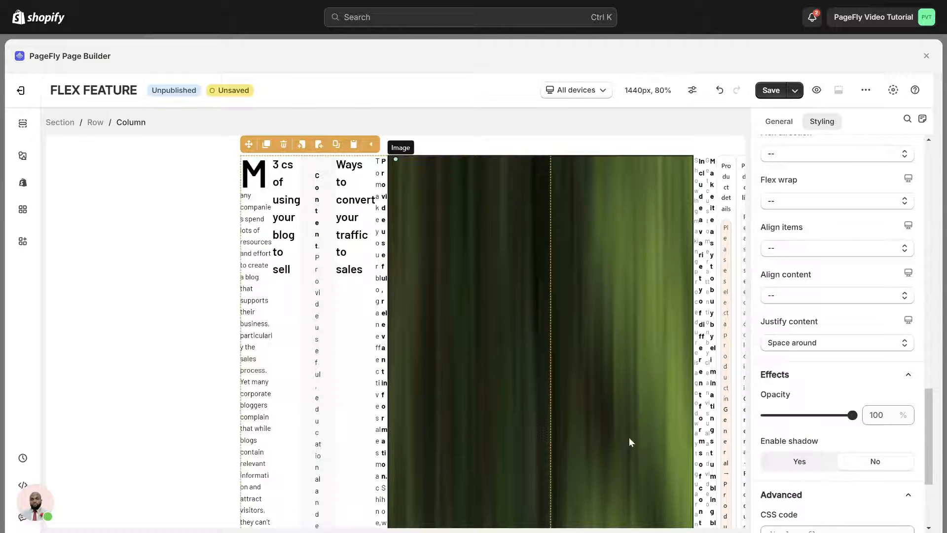
mouse_move(580, 434)
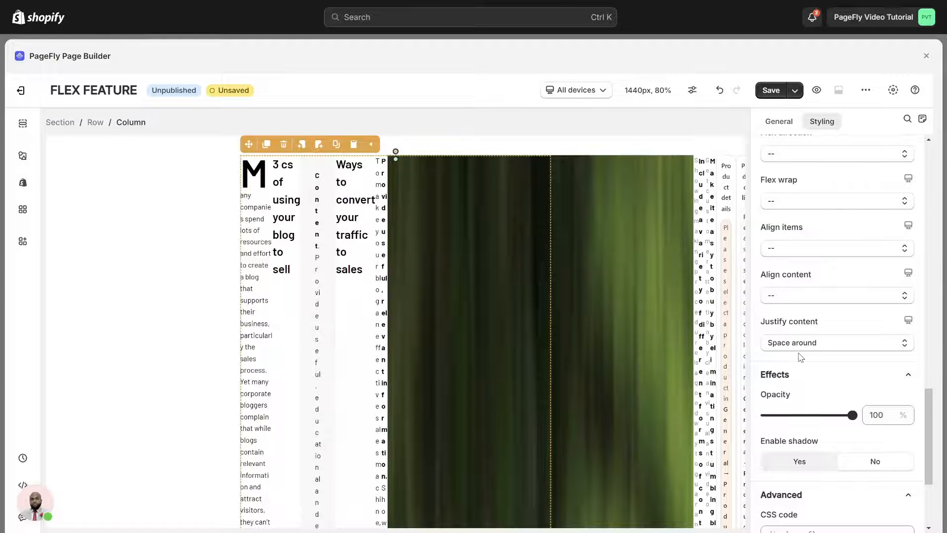
click(836, 342)
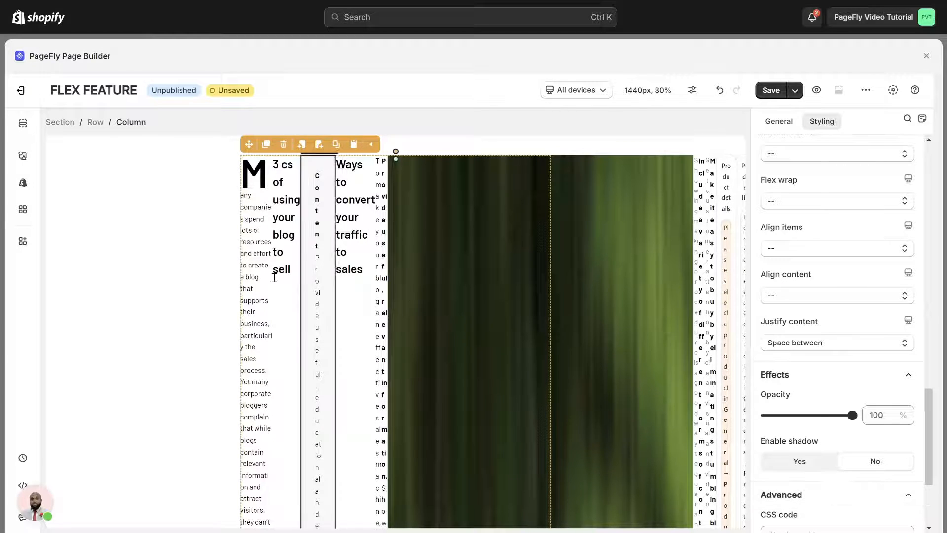
mouse_move(599, 393)
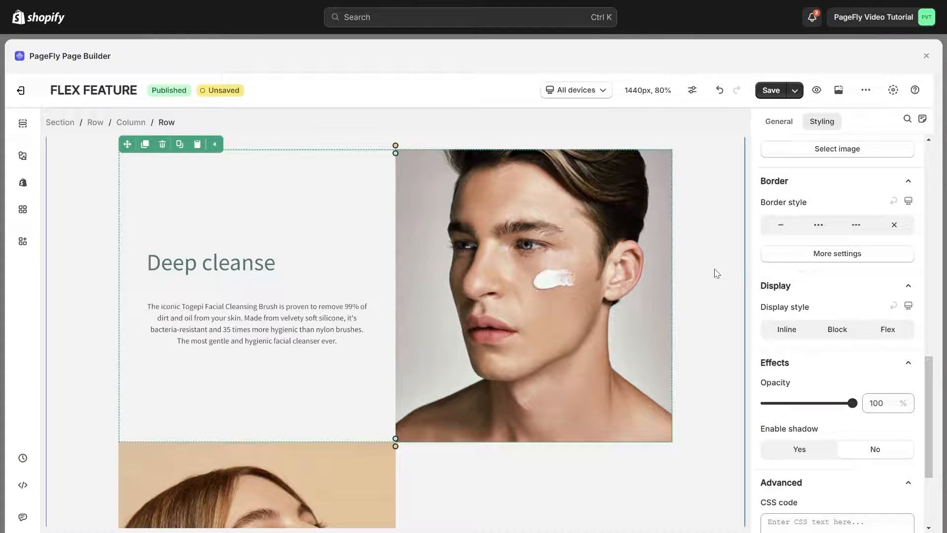
mouse_move(511, 382)
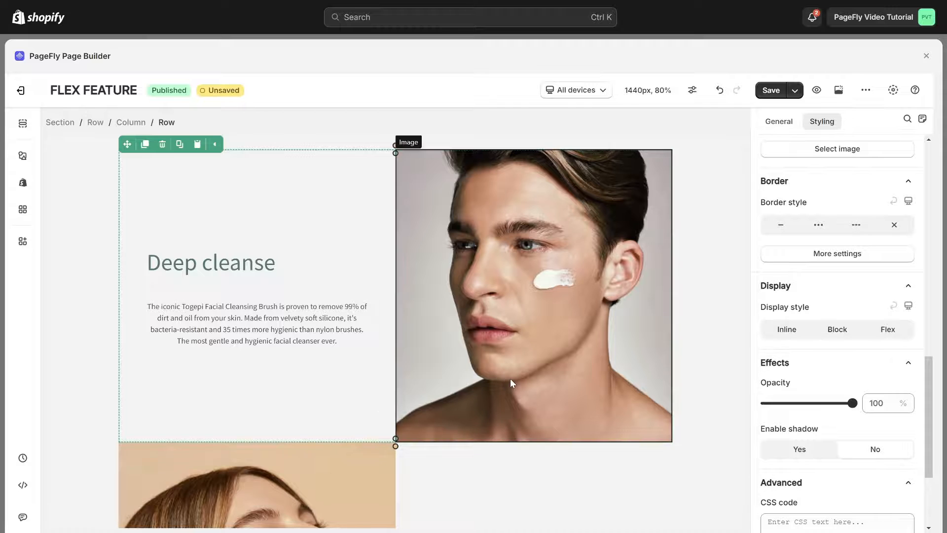
Scroll to the Deep cleanse row and choose which device layout to preview
scroll(down, 3)
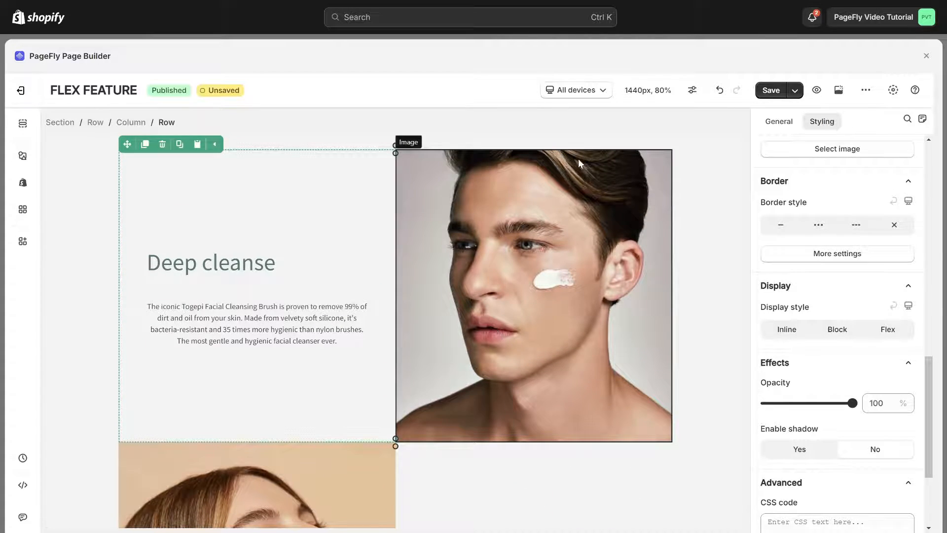
click(575, 90)
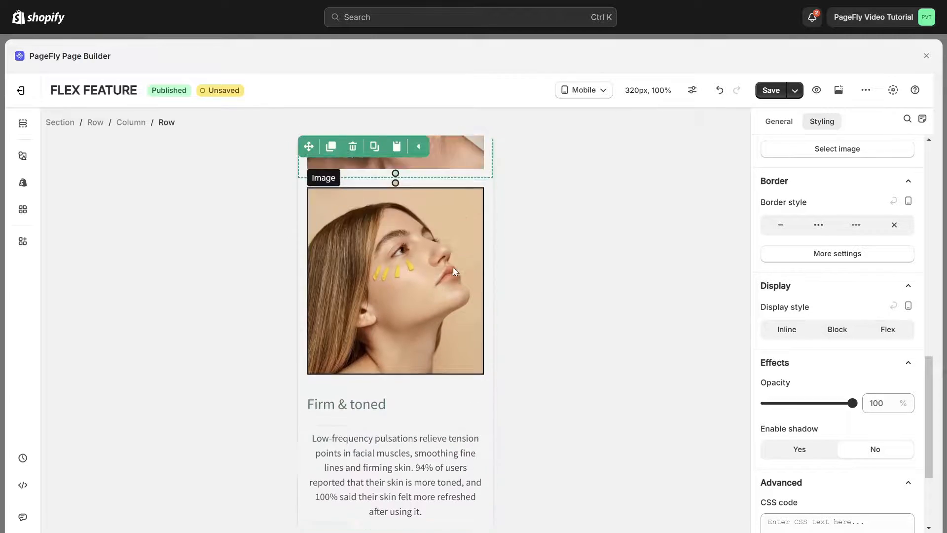
On mobile, set the Deep cleanse row to Flex with Wrap reverse, image above text
scroll(down, 3)
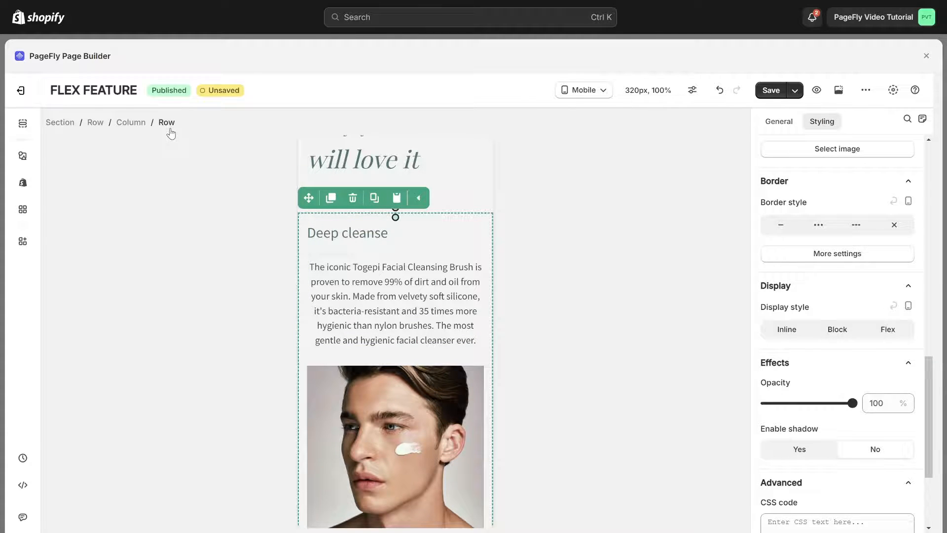
mouse_move(253, 151)
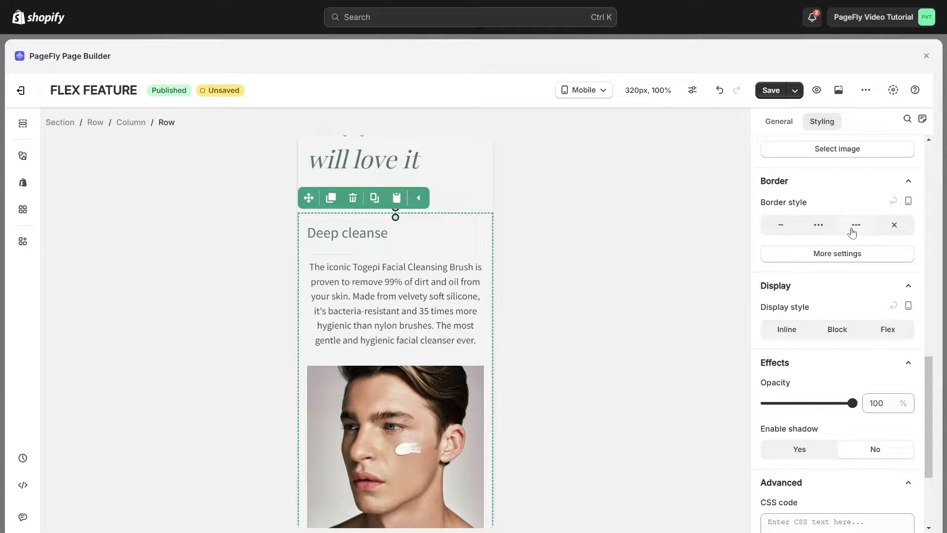
click(887, 329)
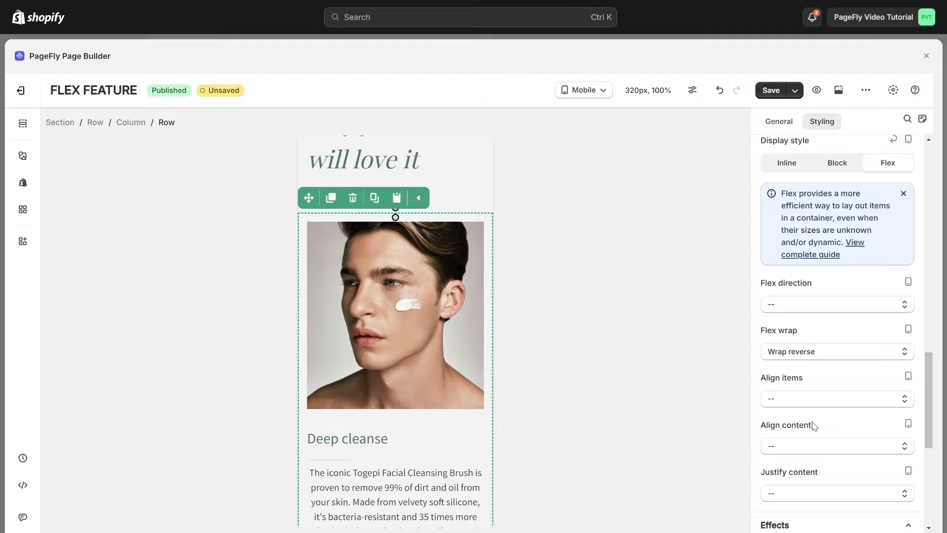
scroll(down, 3)
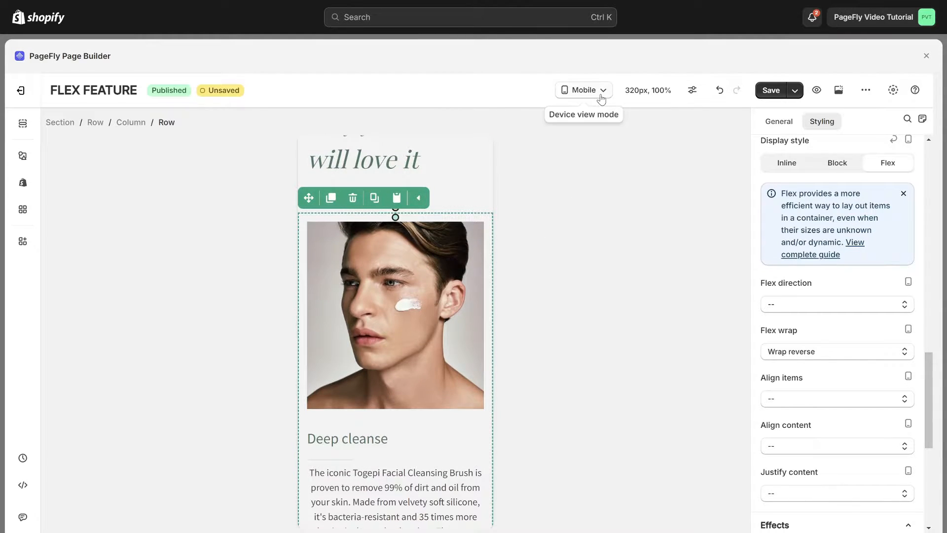
Switch the view to All devices and confirm the desktop Deep cleanse row is unchanged
click(582, 90)
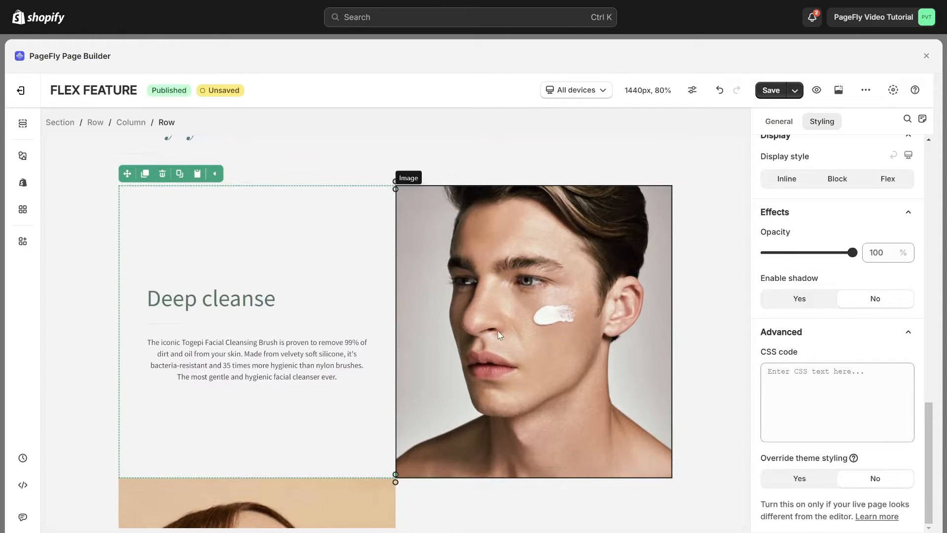
scroll(down, 3)
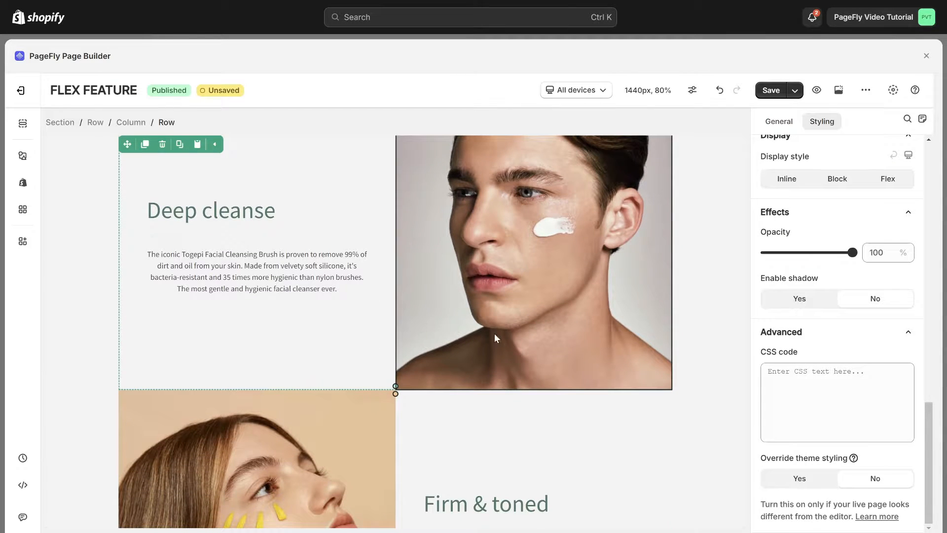